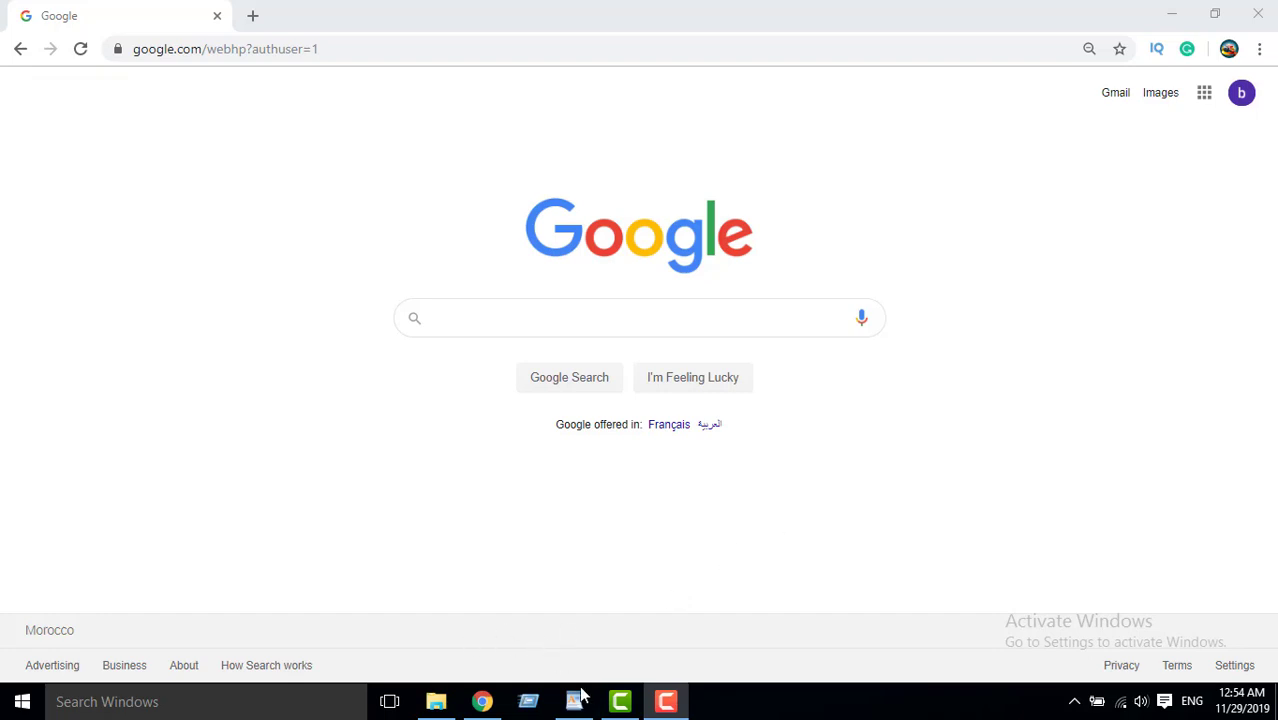
Bring the WordPad LIENS notes to the front to reach the 'Antivirus NOD 32' line.
{"action": "left_click", "coordinate": [572, 700]}
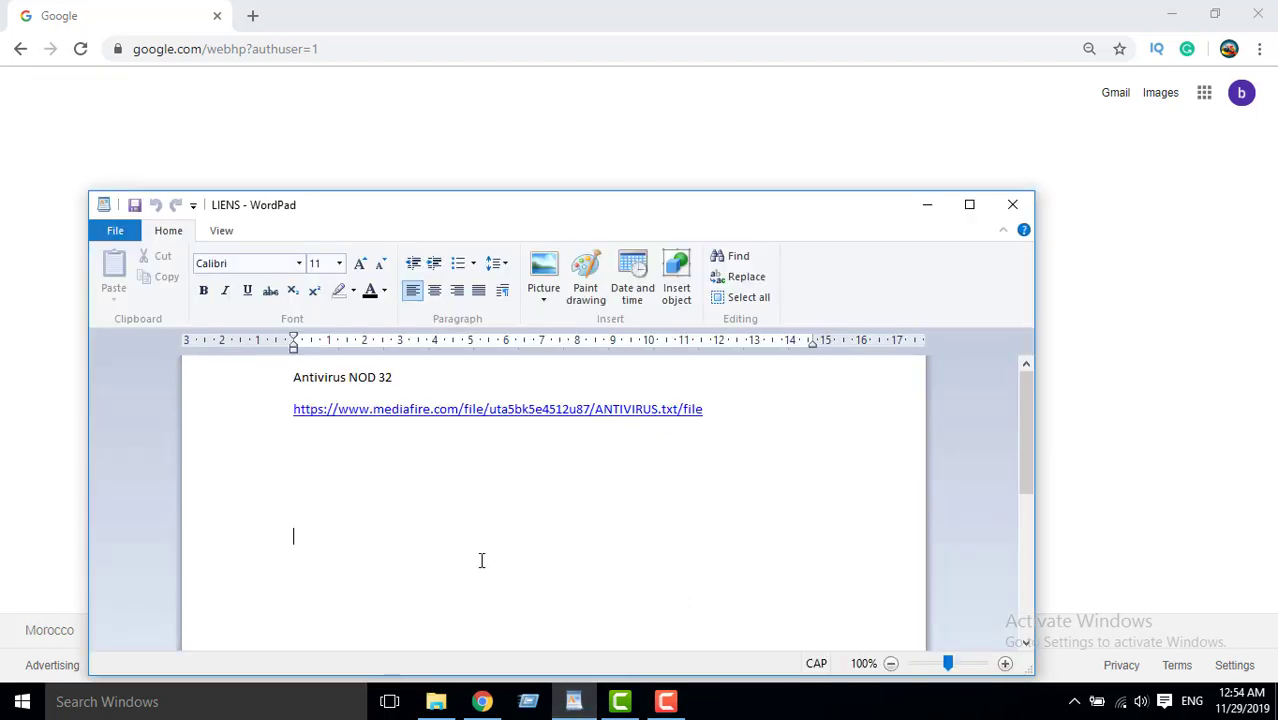
{"action": "mouse_move", "coordinate": [480, 556]}
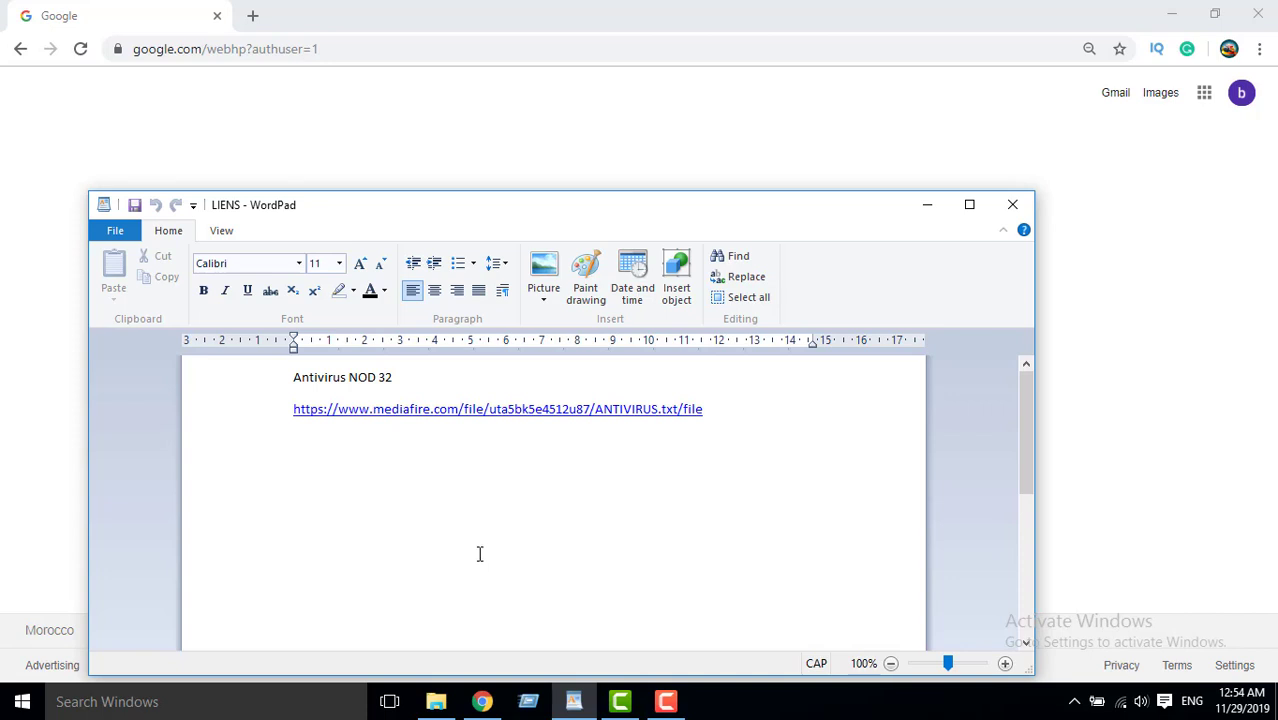
{"action": "mouse_move", "coordinate": [280, 384]}
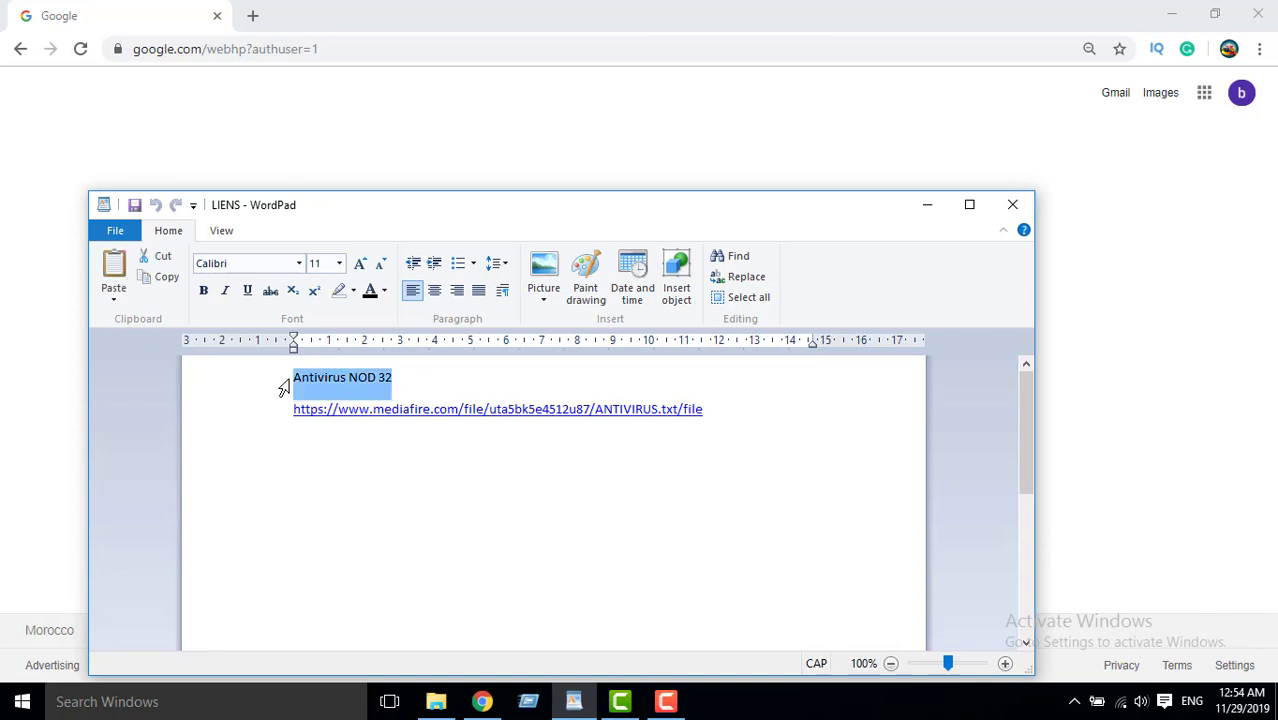
{"action": "mouse_move", "coordinate": [70, 424]}
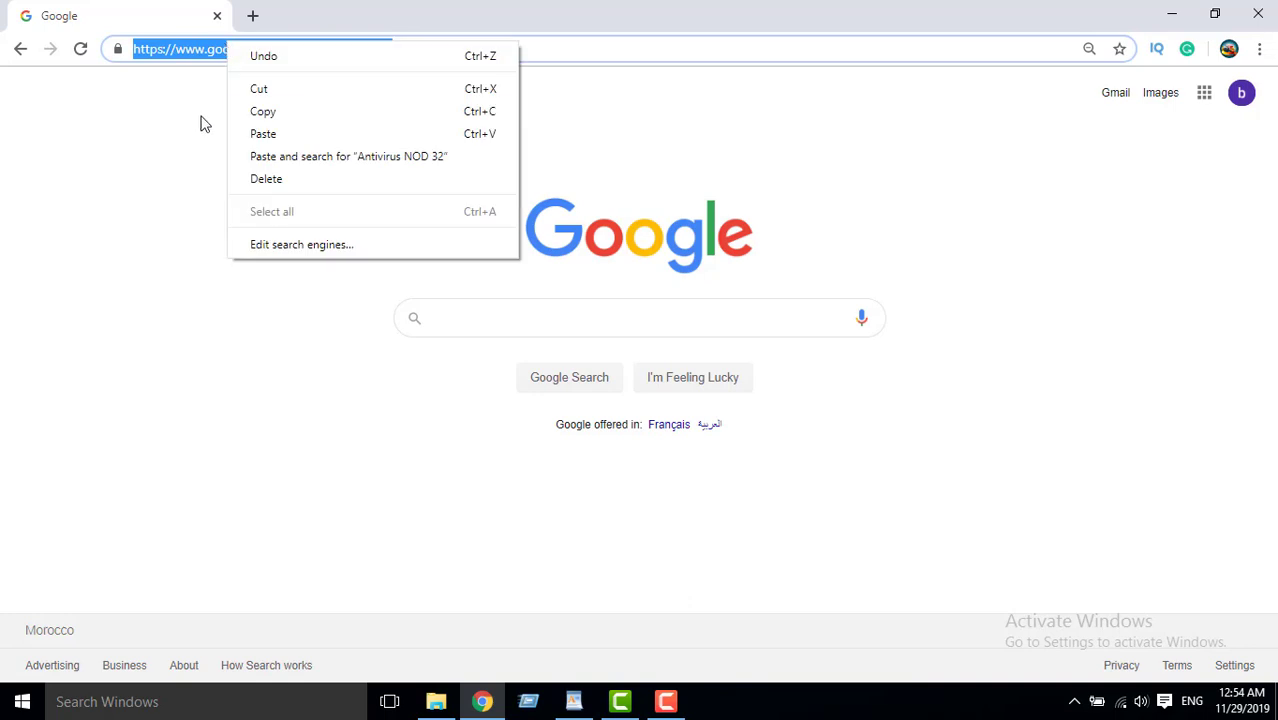
Search Google for 'Antivirus NOD 32' and follow the ESET NOD32 Antivirus download result.
{"action": "left_click", "coordinate": [348, 156]}
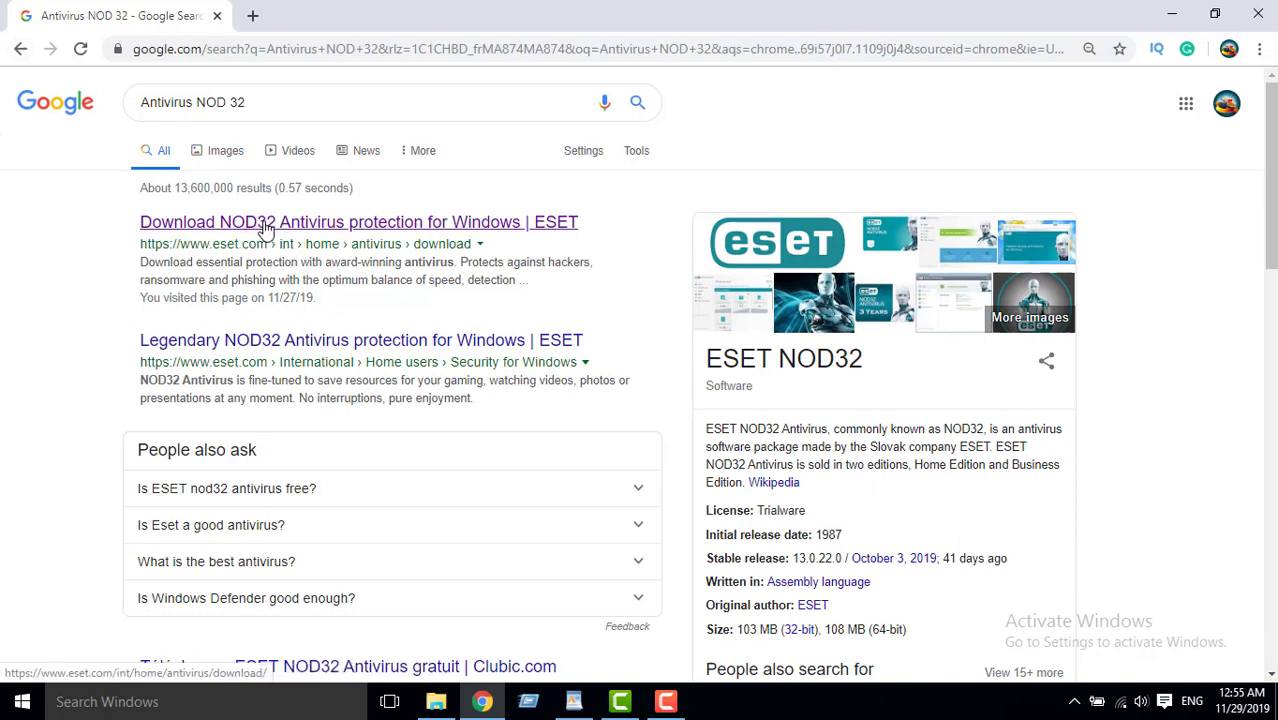
{"action": "left_click", "coordinate": [358, 222]}
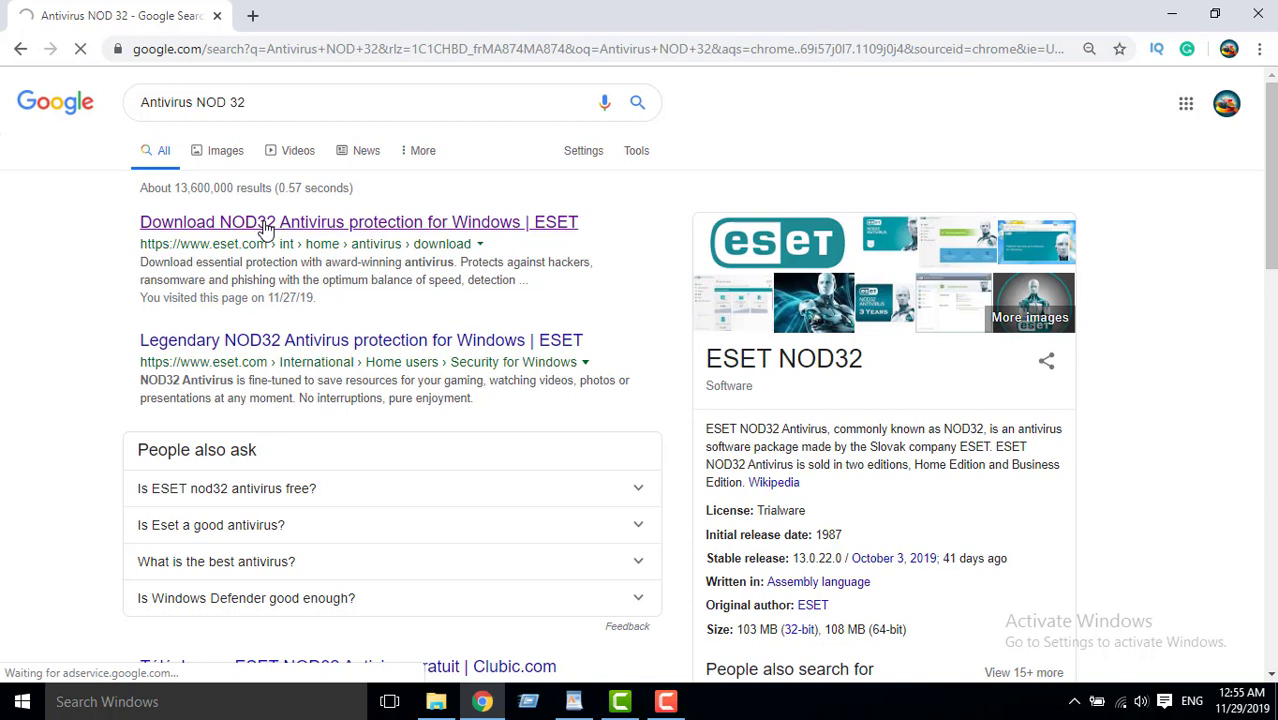
{"action": "left_click", "coordinate": [358, 222]}
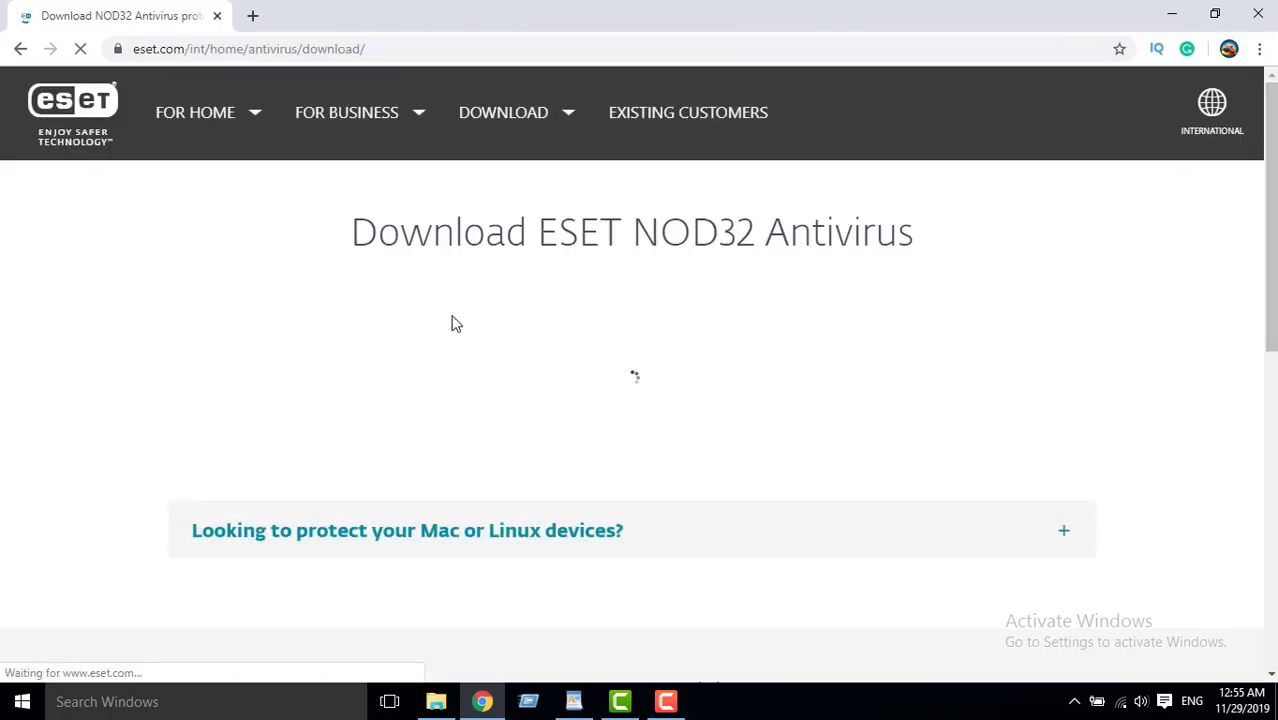
{"action": "mouse_move", "coordinate": [476, 316]}
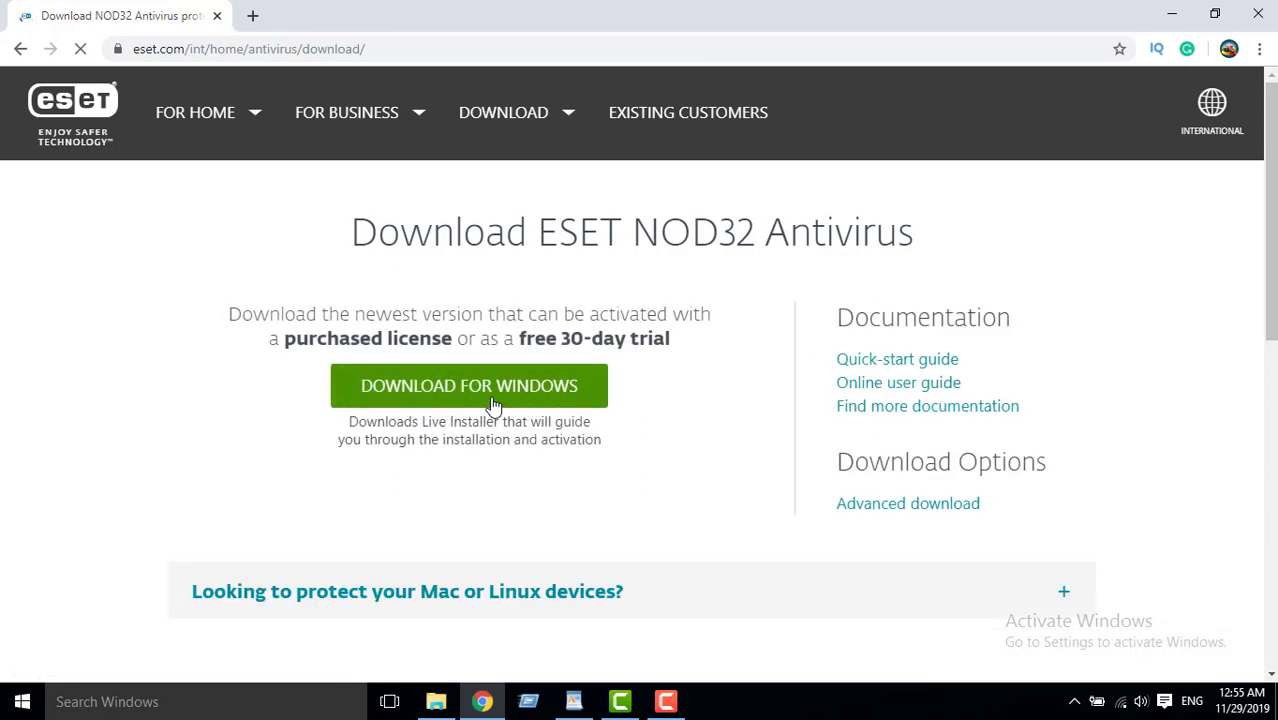
Choose the Windows 10, 8.1, 8, 7 (64-bit) build under Advanced download, then view Downloads.
{"action": "left_click", "coordinate": [908, 504]}
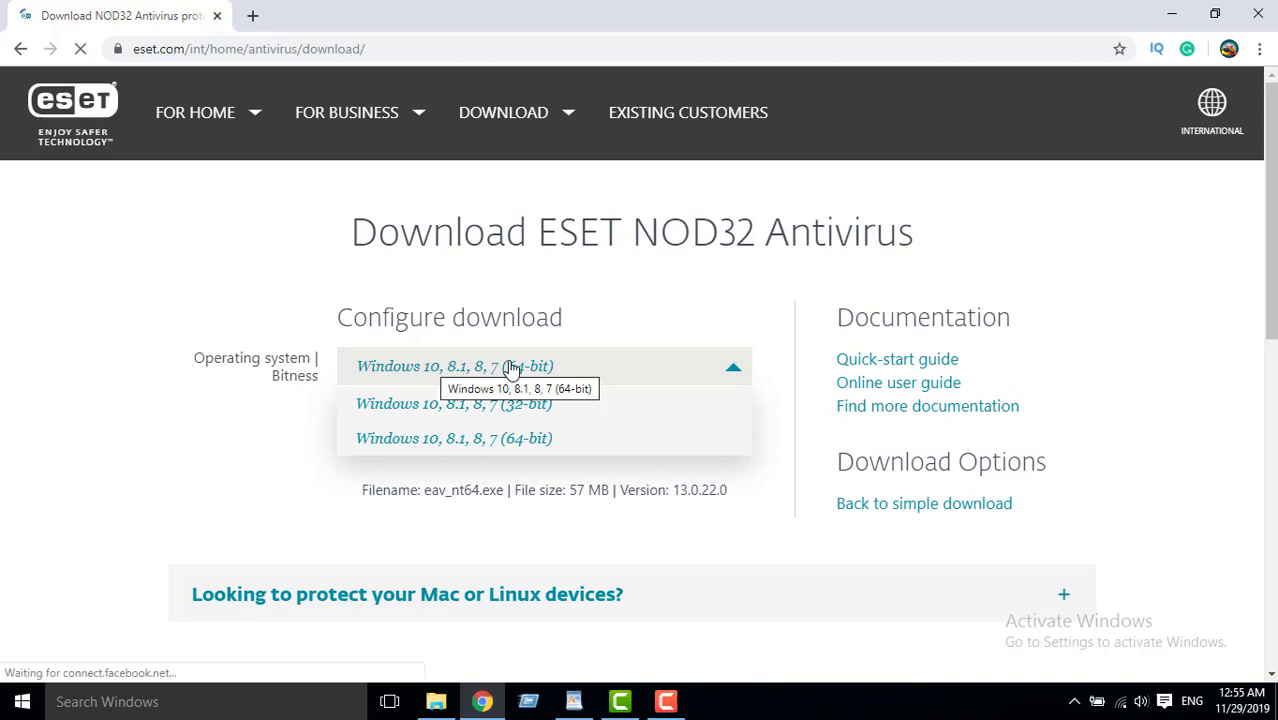
{"action": "left_click", "coordinate": [454, 438]}
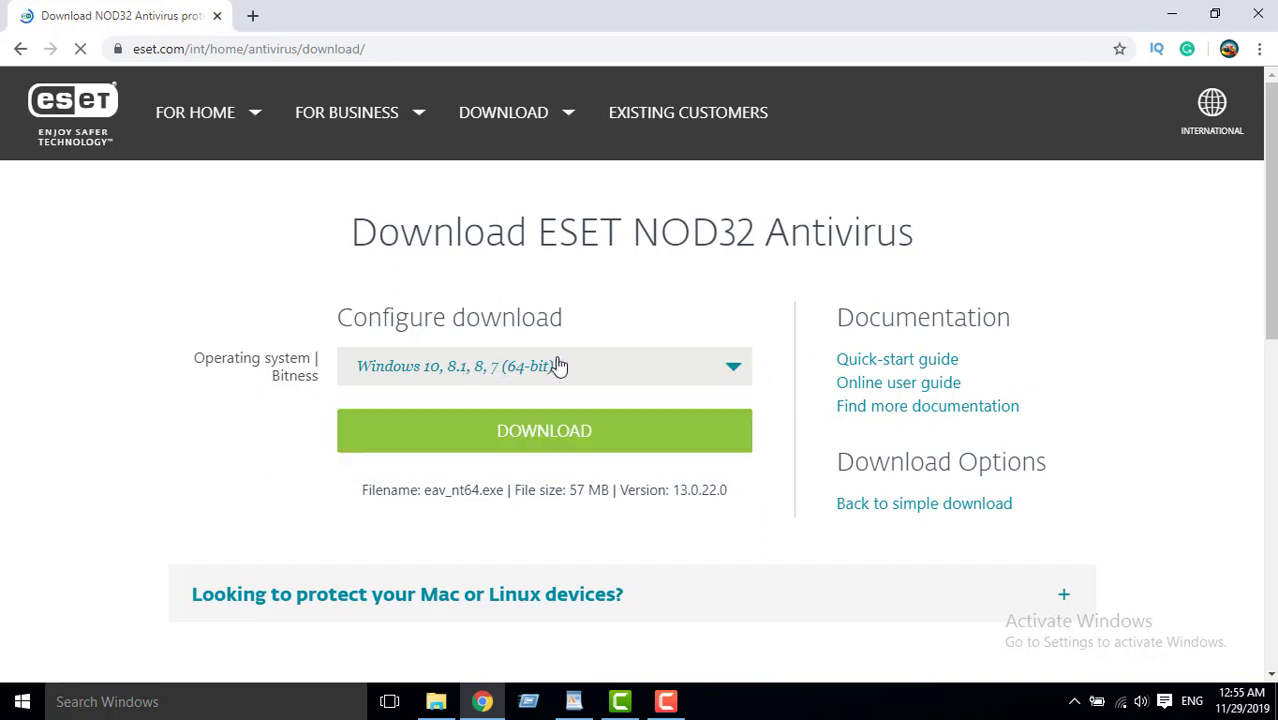
{"action": "left_click", "coordinate": [436, 700]}
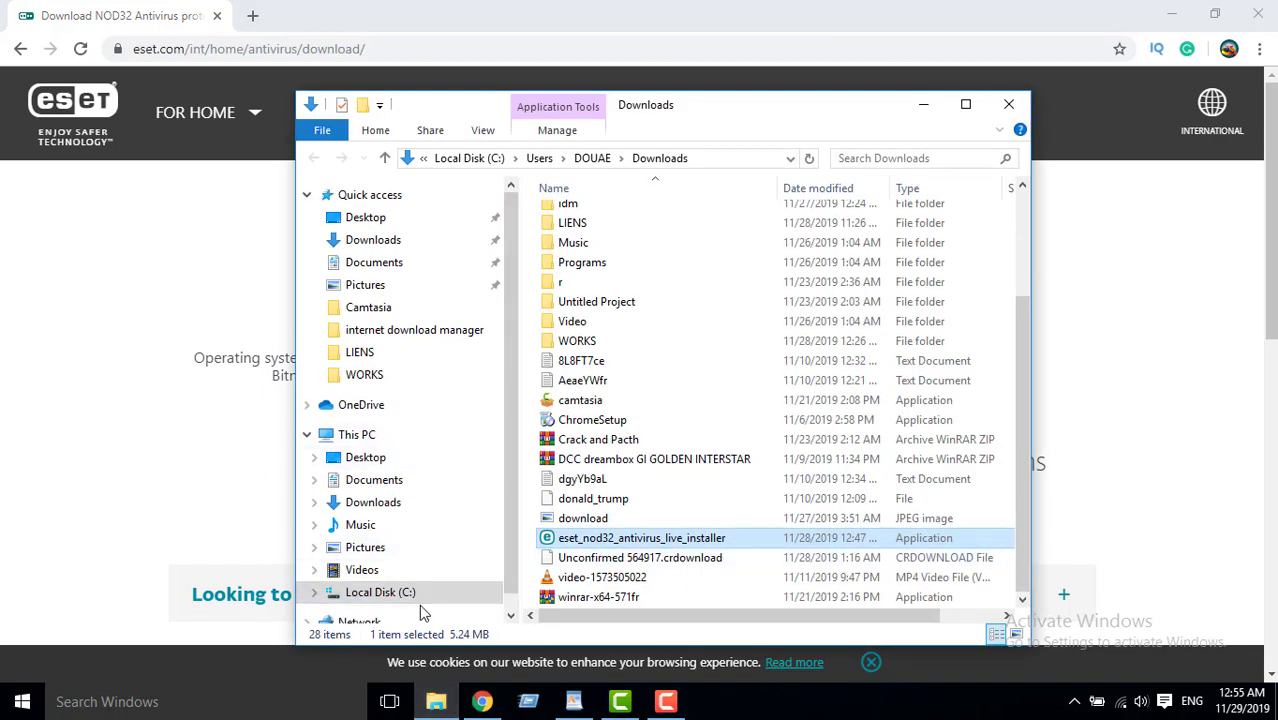
{"action": "mouse_move", "coordinate": [510, 344]}
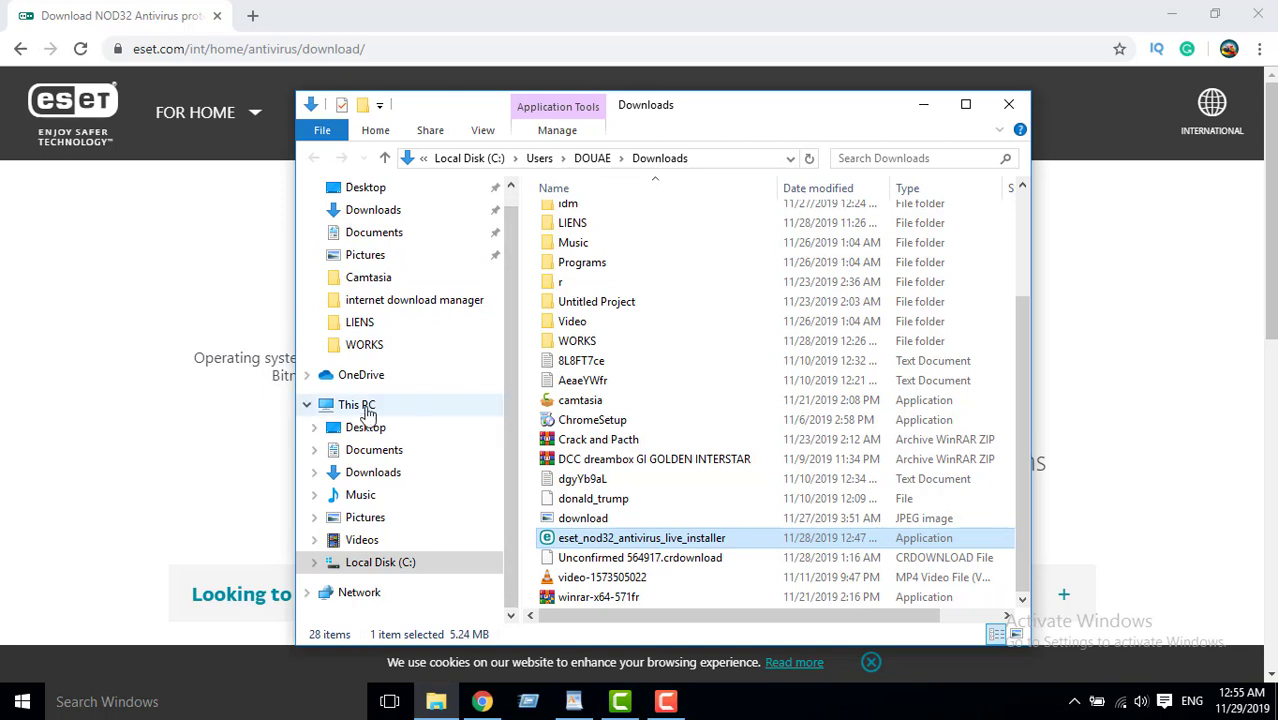
Check This PC's Properties for a 64-bit system type, then close the Downloads folder.
{"action": "right_click", "coordinate": [356, 404]}
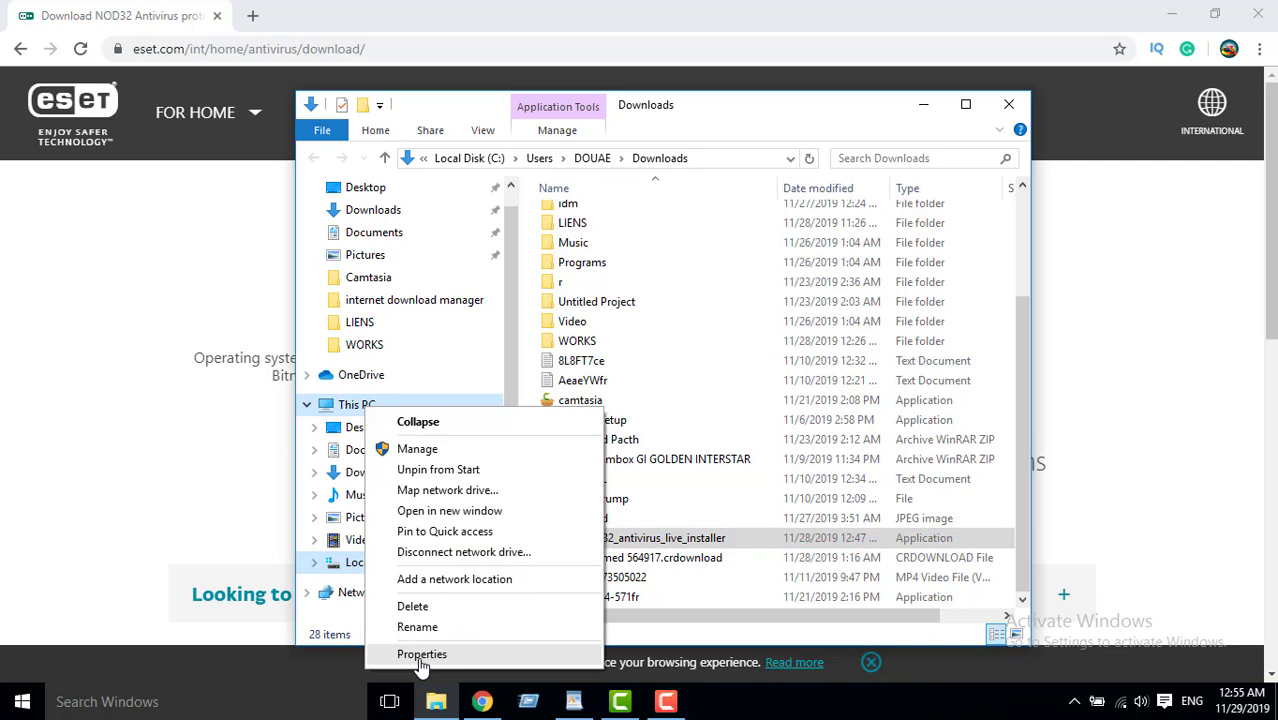
{"action": "left_click", "coordinate": [422, 652]}
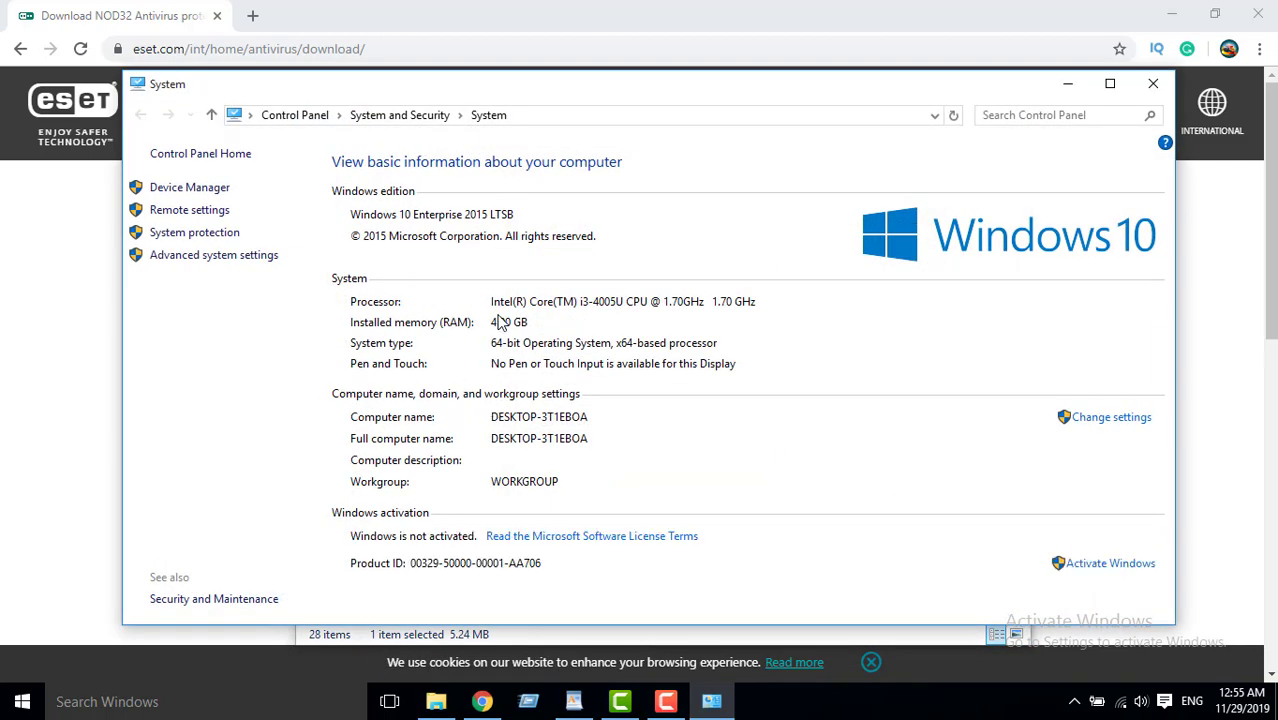
{"action": "mouse_move", "coordinate": [416, 356]}
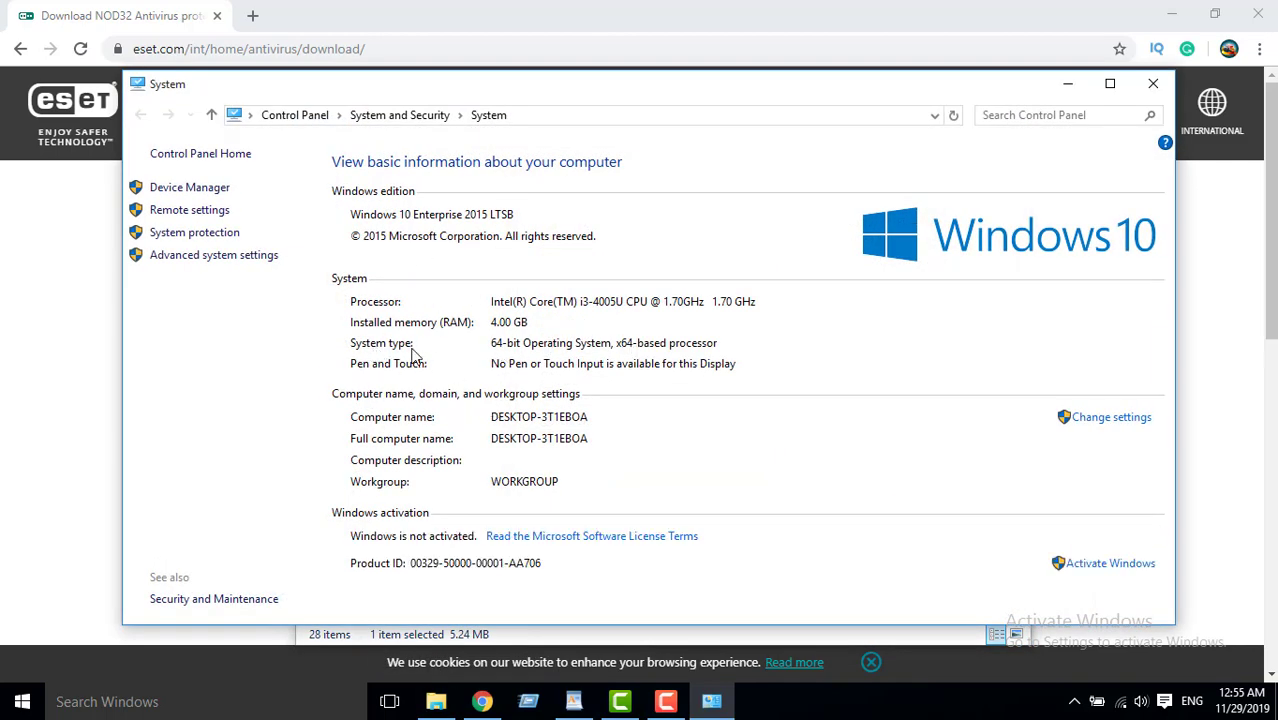
{"action": "mouse_move", "coordinate": [508, 352]}
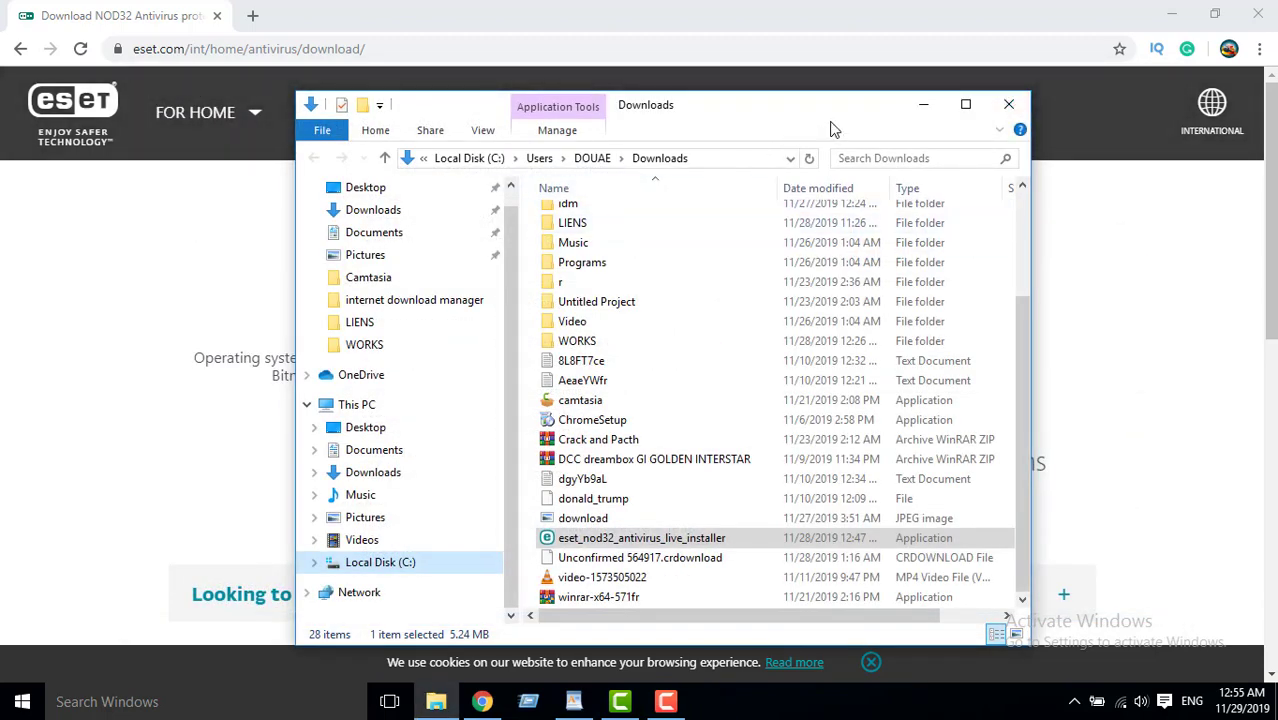
{"action": "left_click", "coordinate": [1008, 104]}
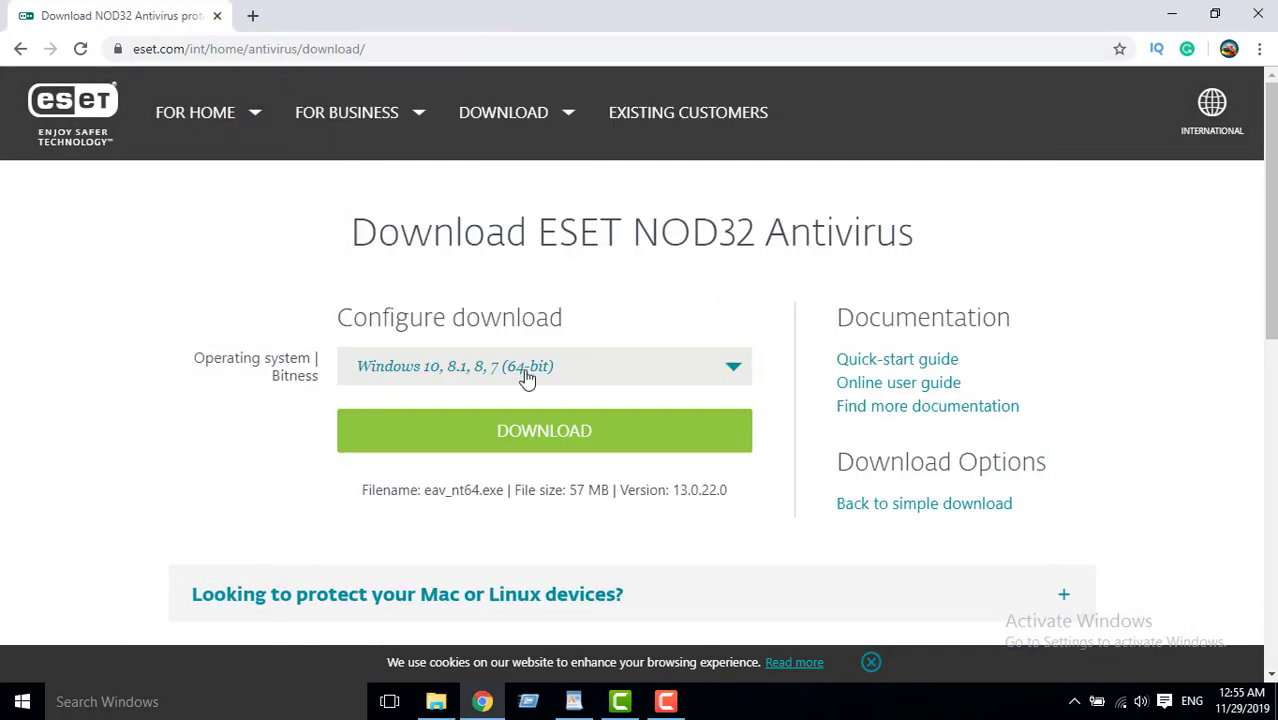
Start the eav_nt64.exe download via the DOWNLOAD button and the manual 'click here' link.
{"action": "left_click", "coordinate": [544, 430]}
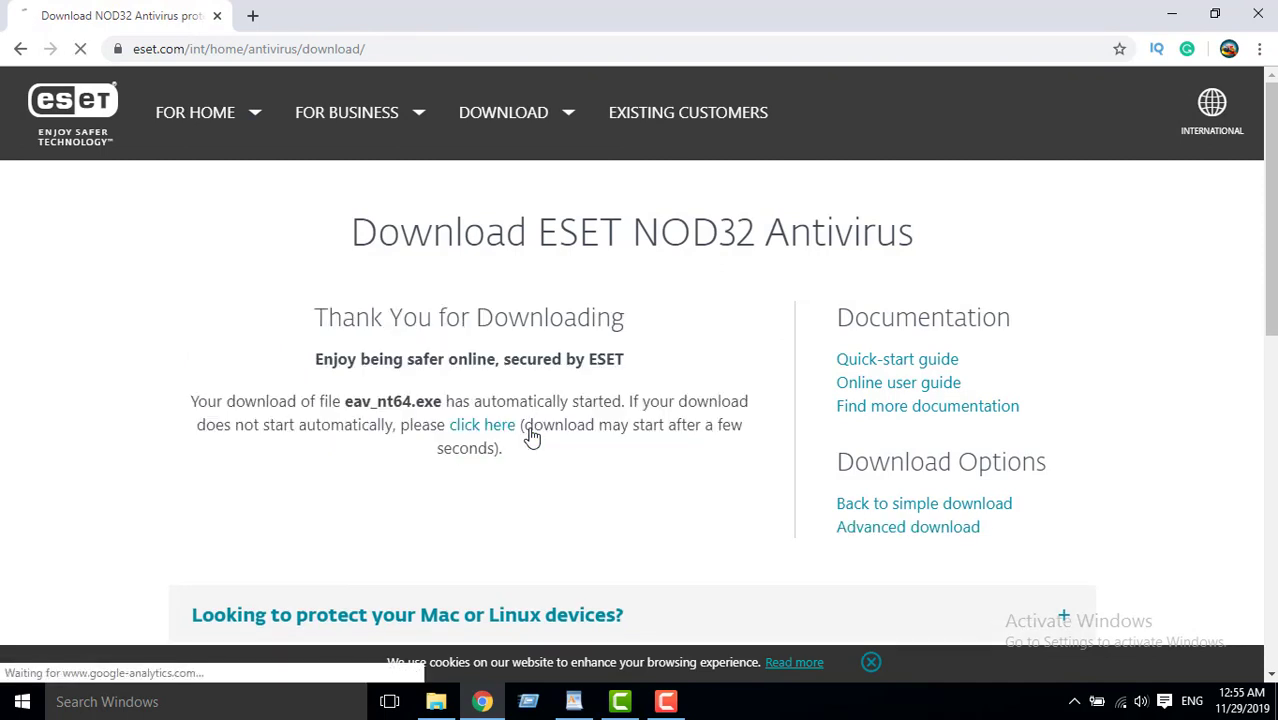
{"action": "left_click", "coordinate": [482, 424]}
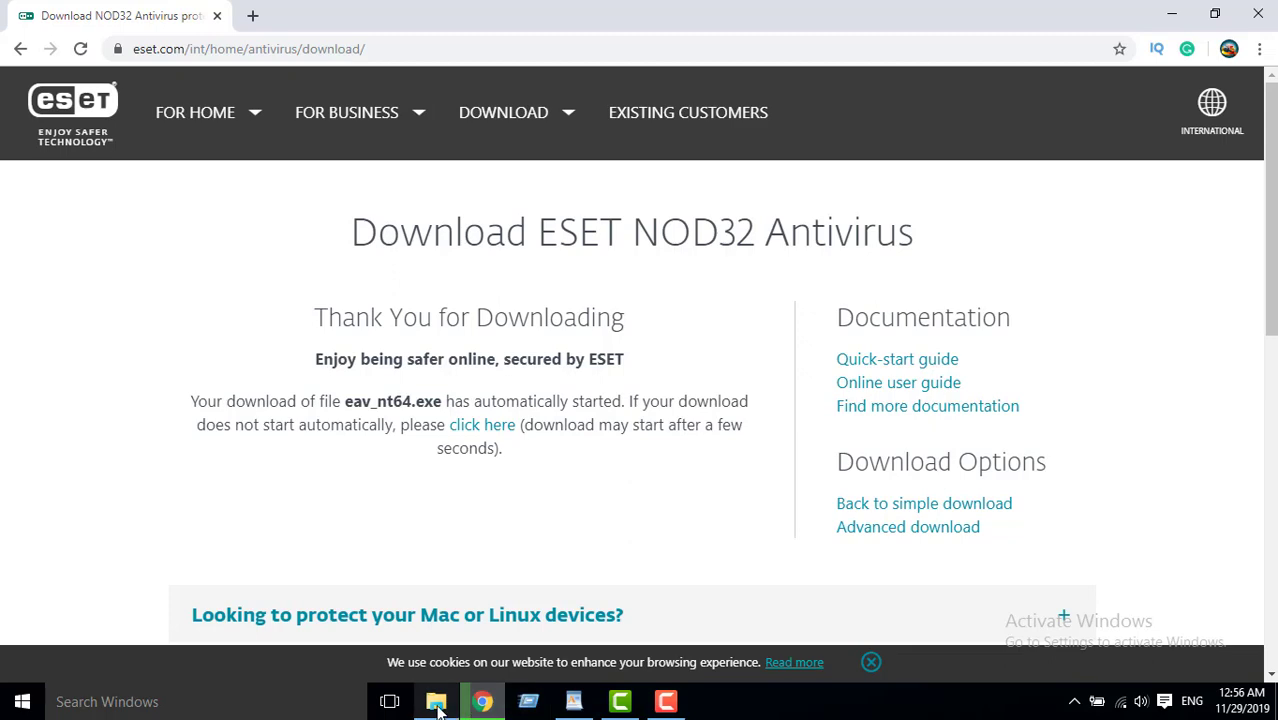
Launch eset_nod32_antivirus_live_installer from the Downloads folder.
{"action": "left_click", "coordinate": [436, 700]}
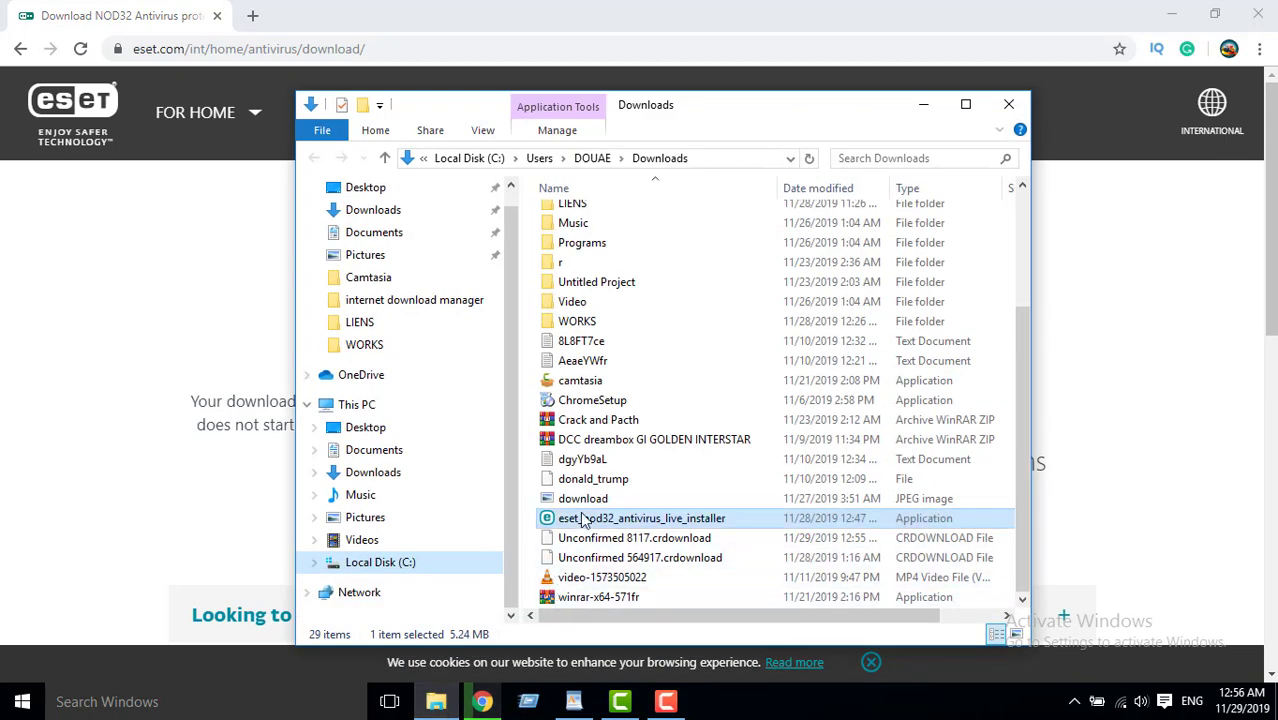
{"action": "double_click", "coordinate": [640, 518]}
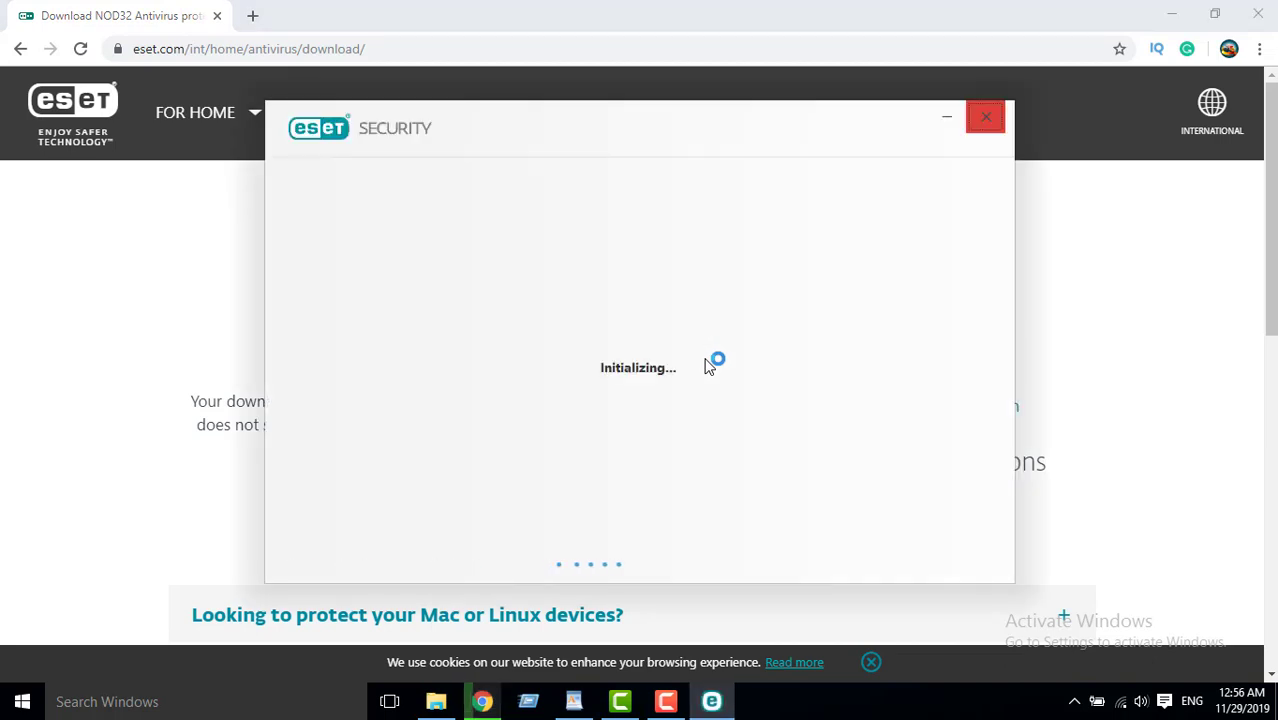
{"action": "mouse_move", "coordinate": [470, 548]}
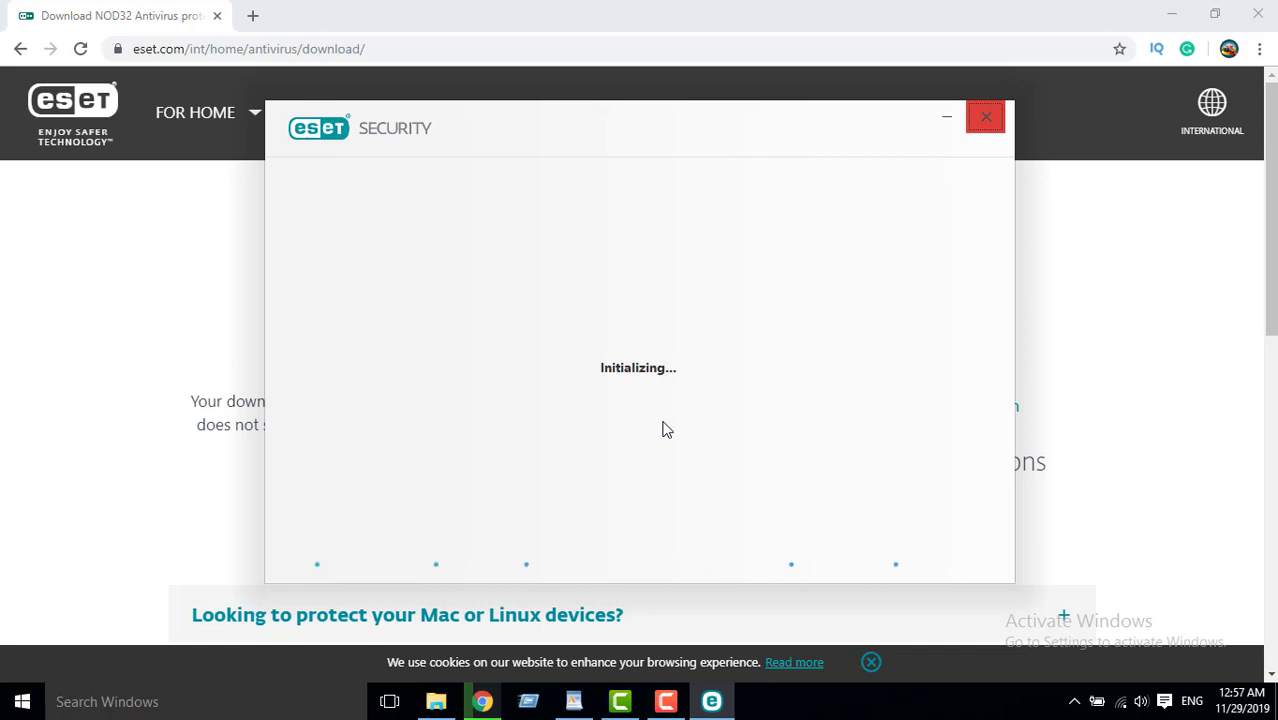
{"action": "mouse_move", "coordinate": [558, 452]}
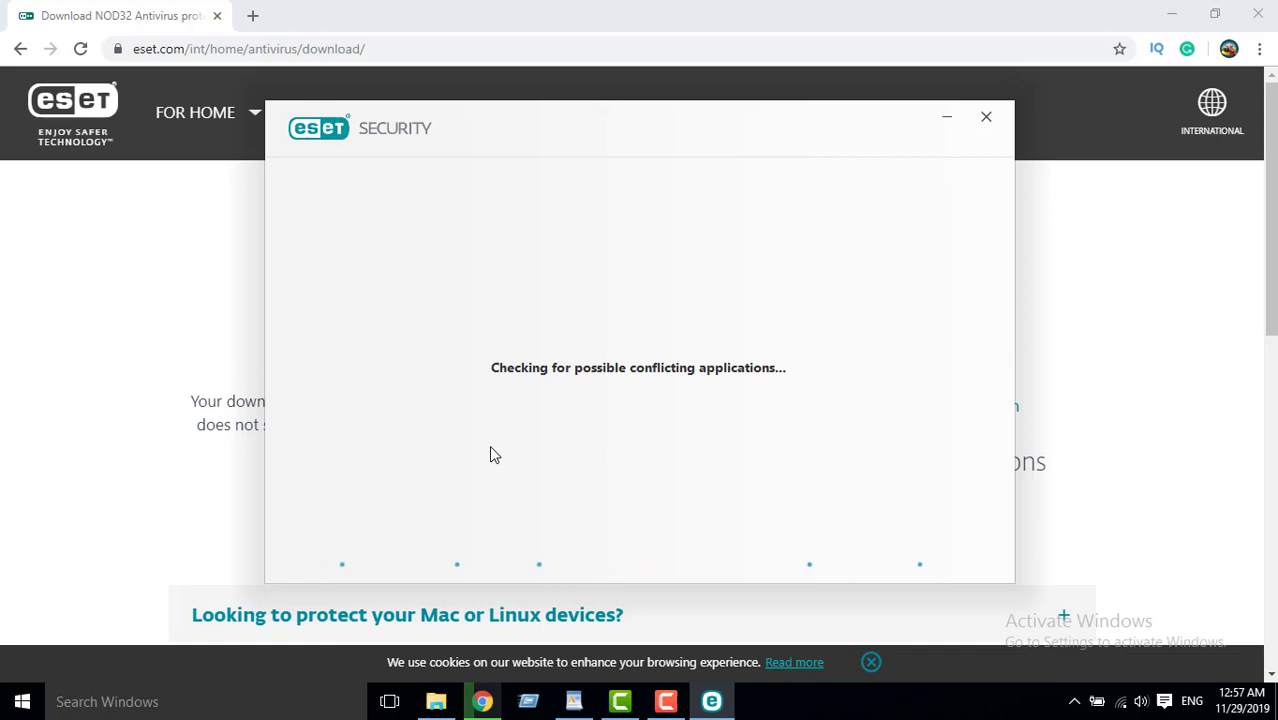
{"action": "mouse_move", "coordinate": [518, 398]}
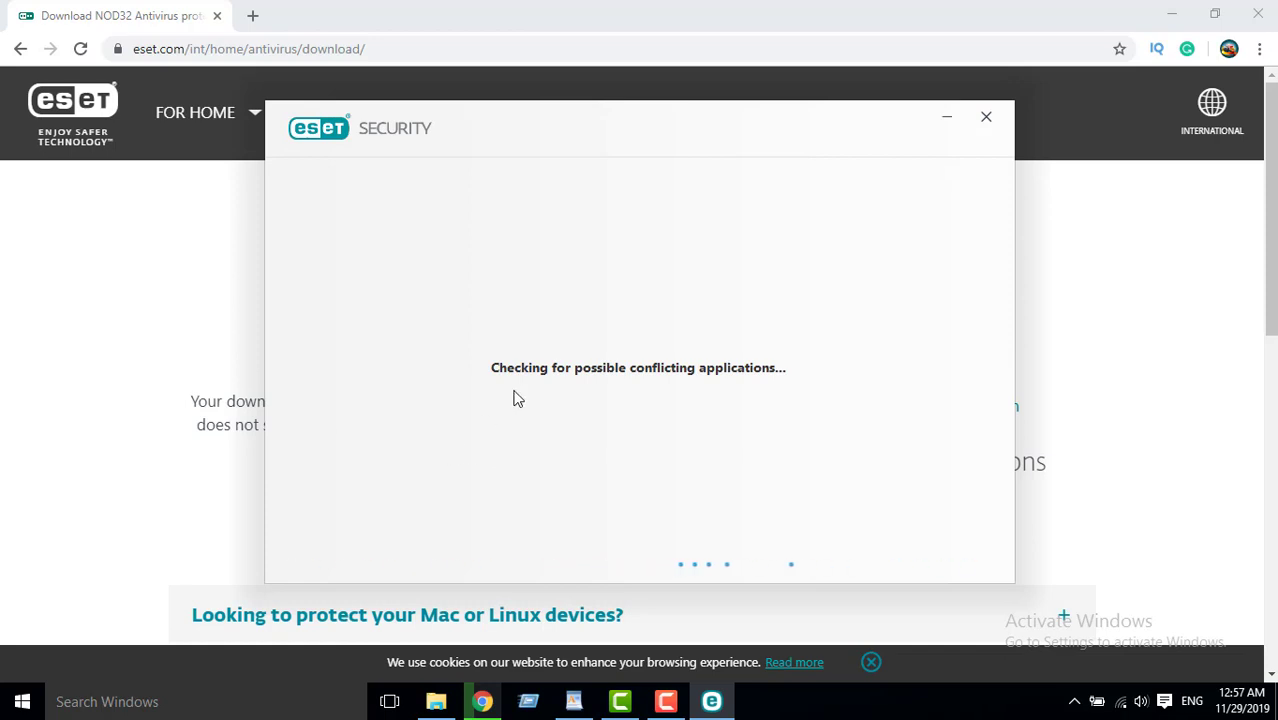
{"action": "mouse_move", "coordinate": [536, 424]}
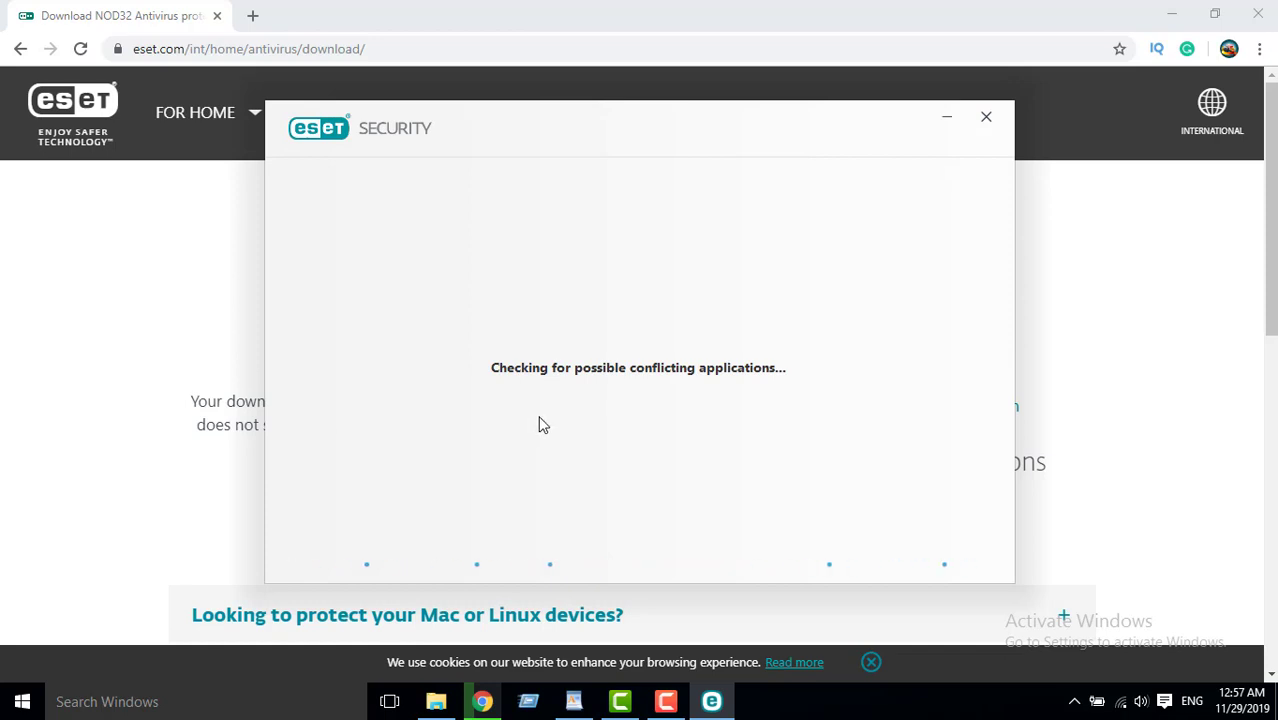
{"action": "mouse_move", "coordinate": [504, 450]}
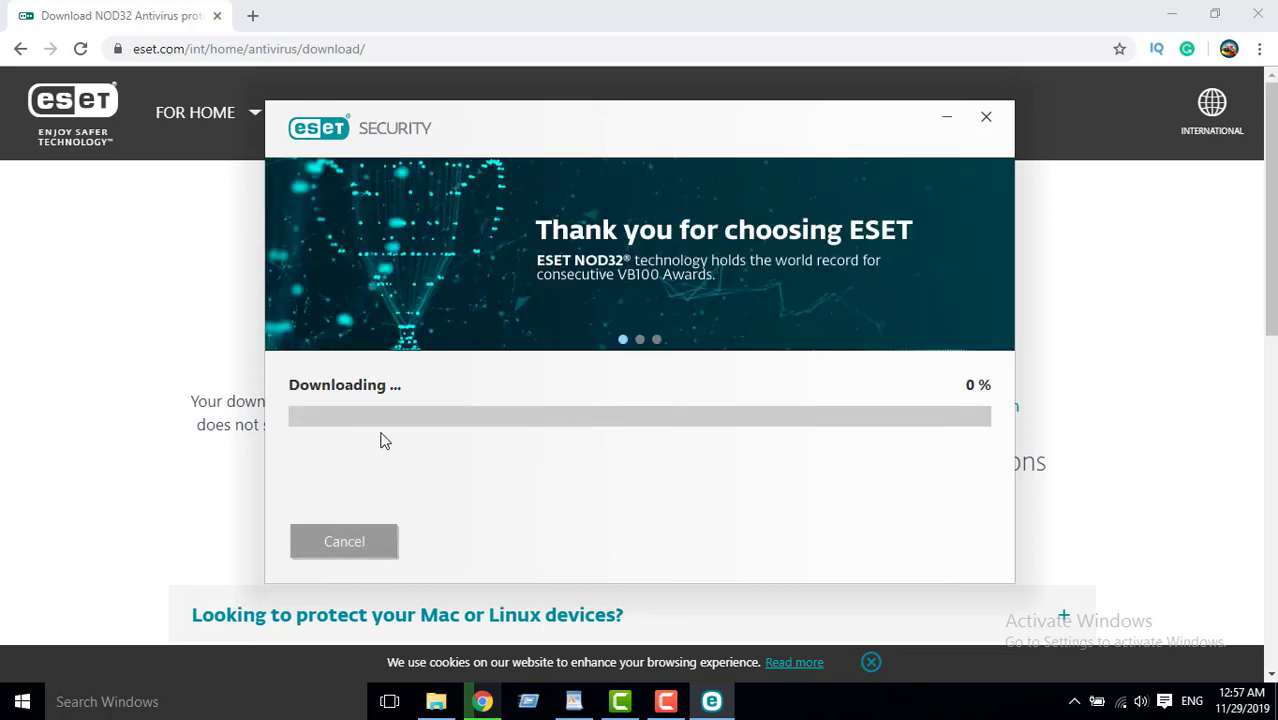
{"action": "mouse_move", "coordinate": [398, 438]}
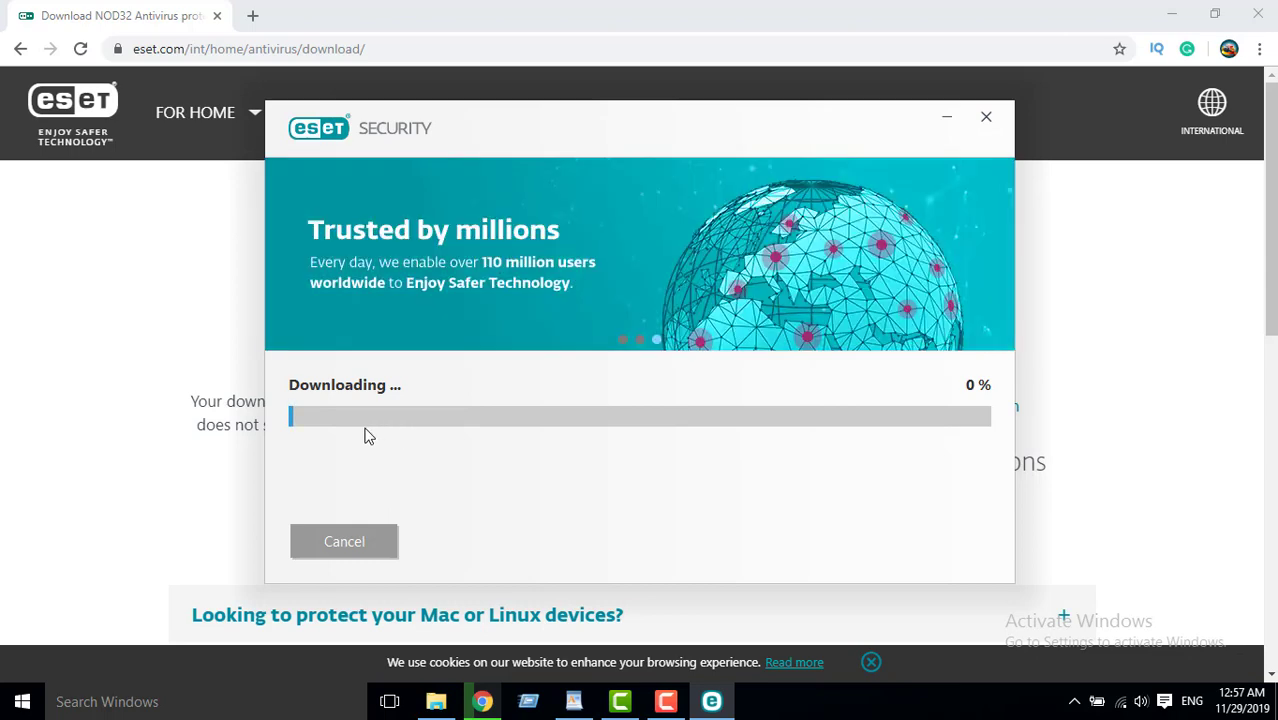
{"action": "mouse_move", "coordinate": [362, 430]}
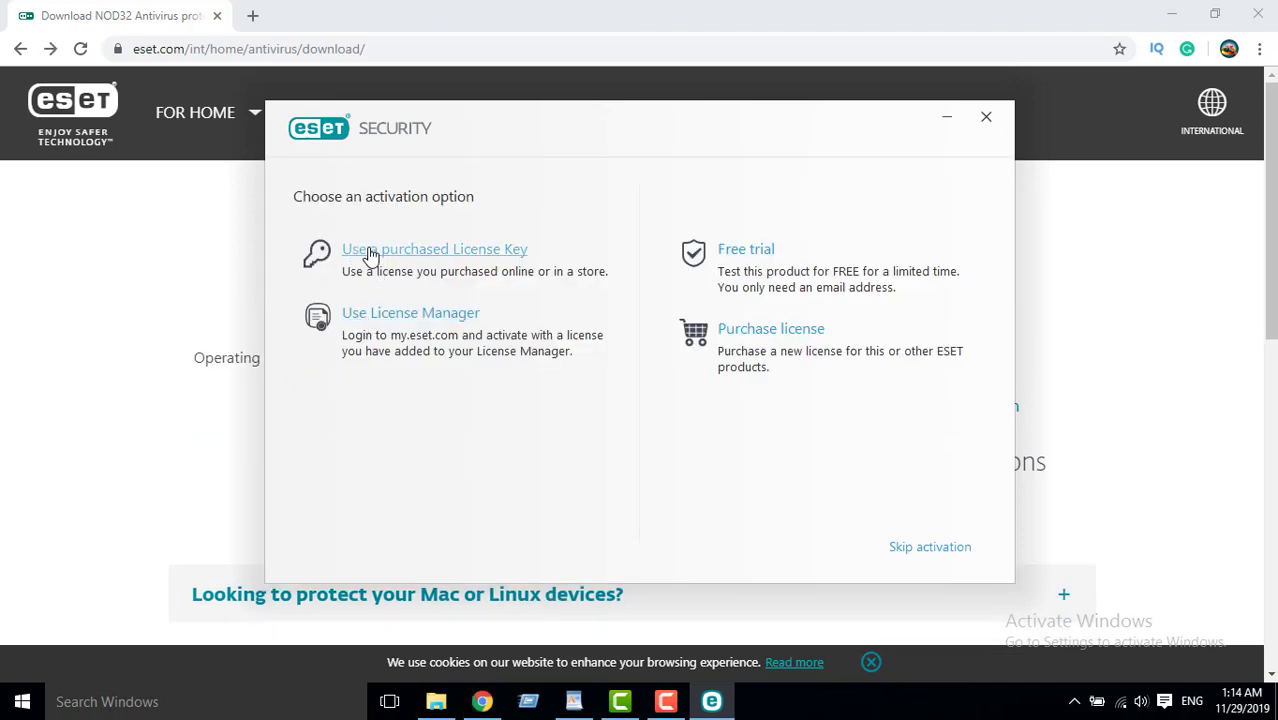
{"action": "mouse_move", "coordinate": [470, 256]}
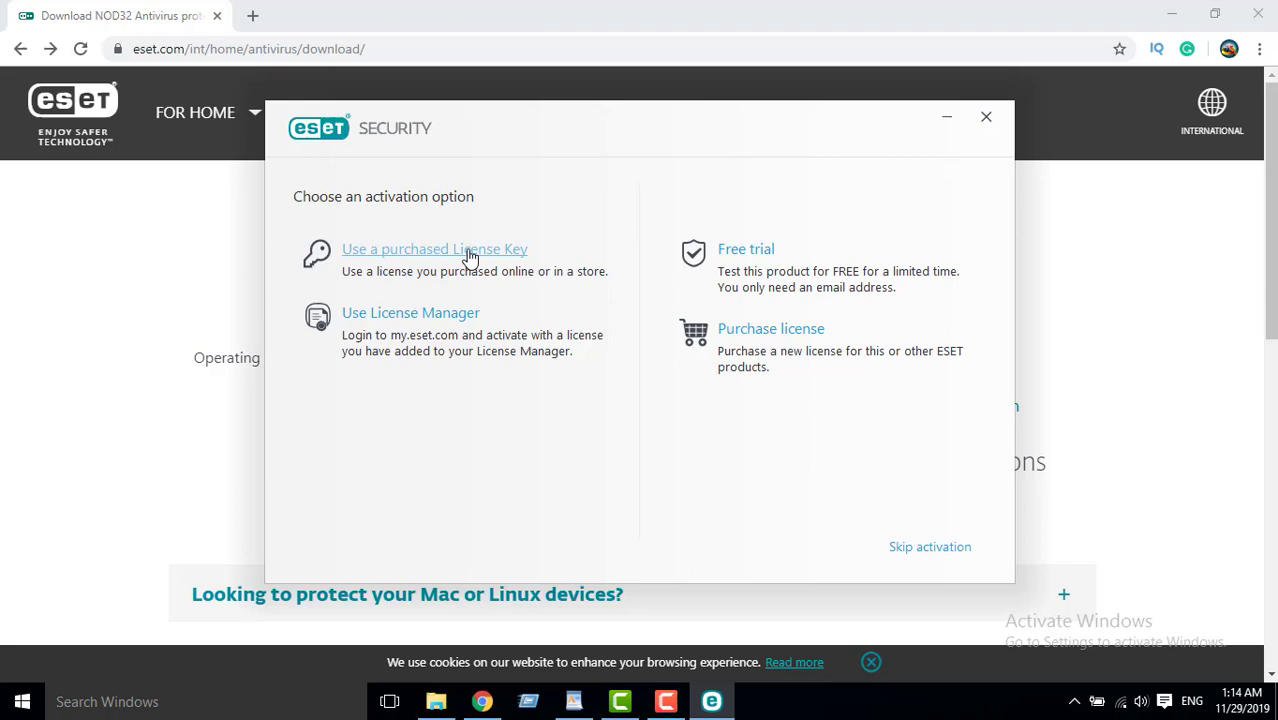
{"action": "mouse_move", "coordinate": [480, 258]}
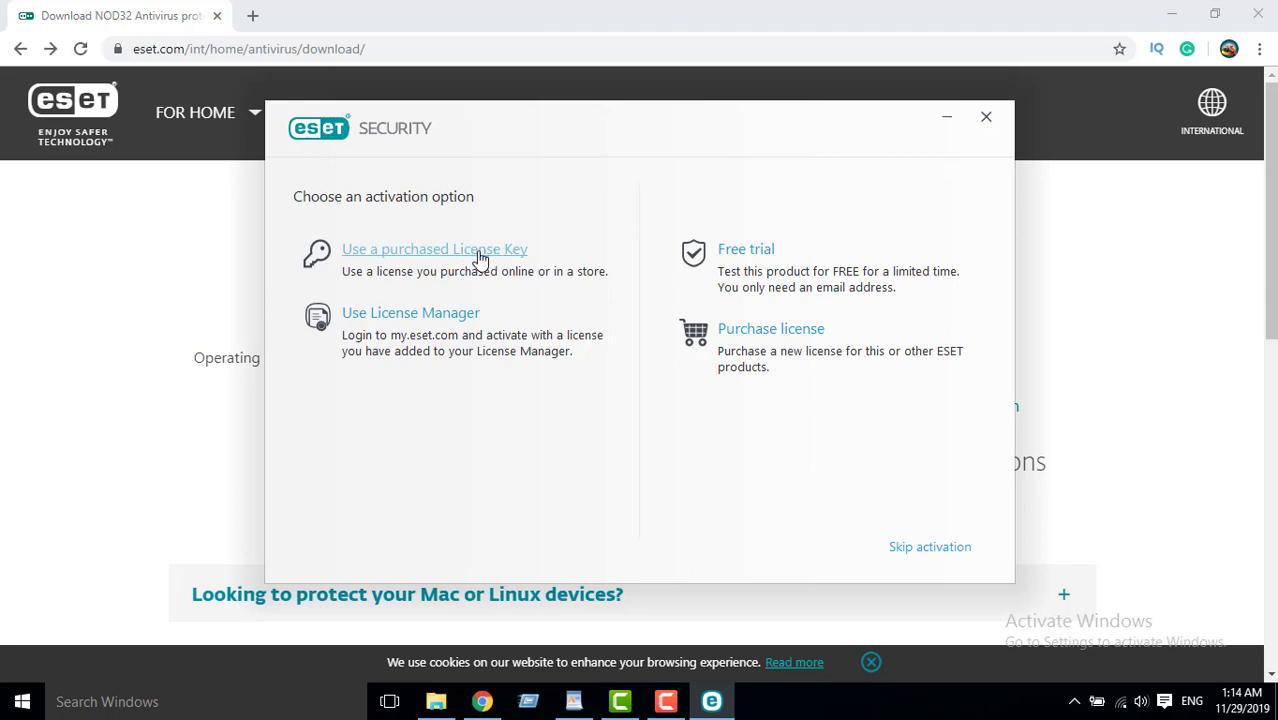
Select 'Use a purchased License Key', then return to the LIENS notes for the link.
{"action": "left_click", "coordinate": [434, 248]}
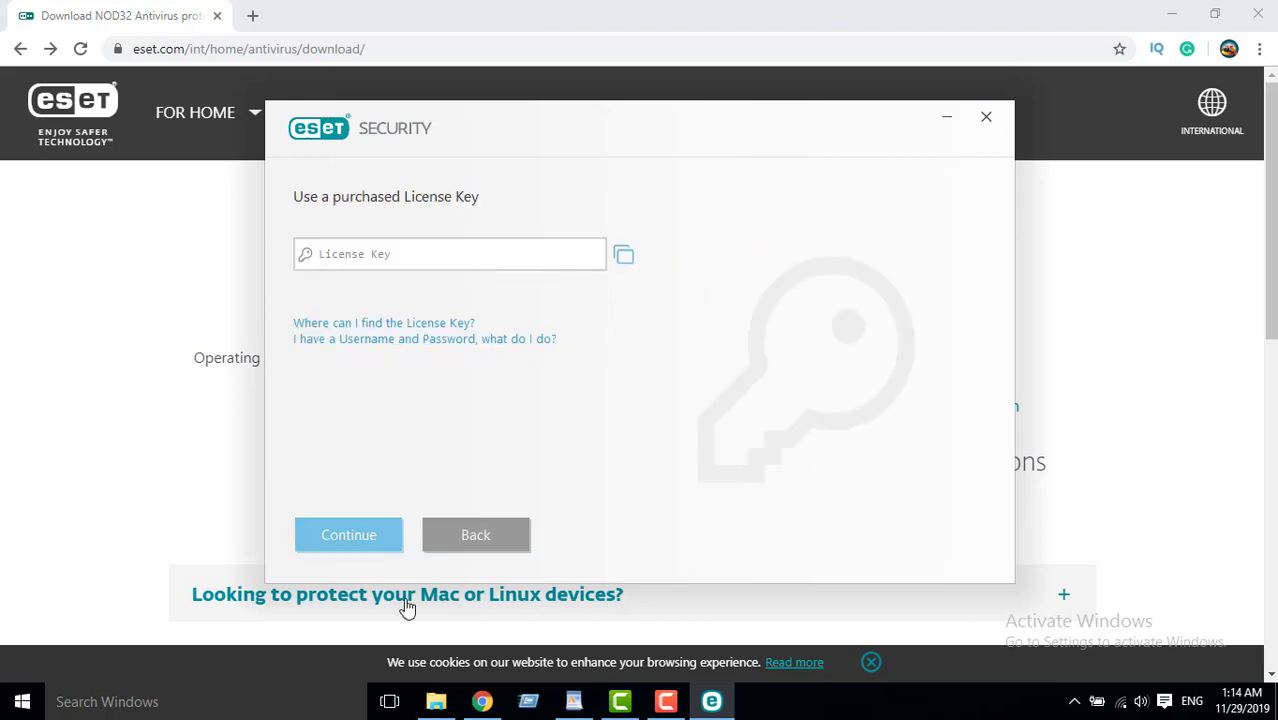
{"action": "mouse_move", "coordinate": [572, 700]}
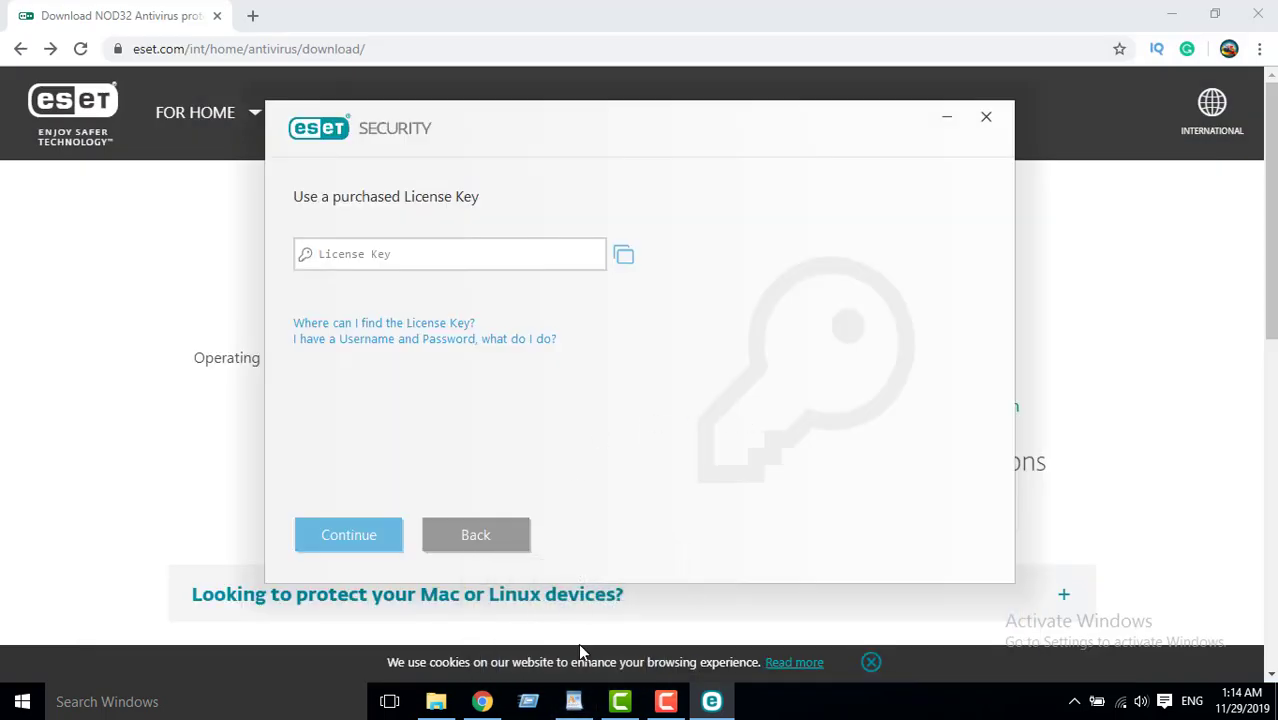
{"action": "left_click", "coordinate": [572, 700]}
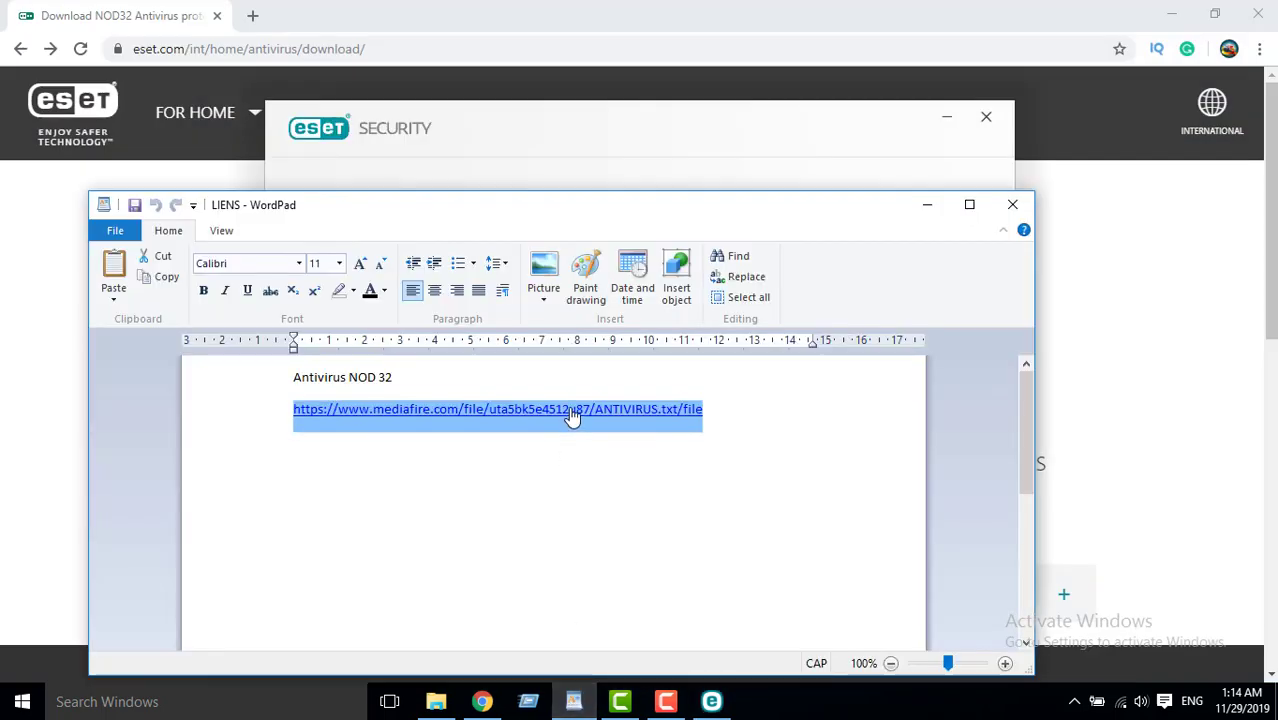
Copy the mediafire.com link from the notes and bring up paste options on Chrome's address bar.
{"action": "right_click", "coordinate": [572, 410]}
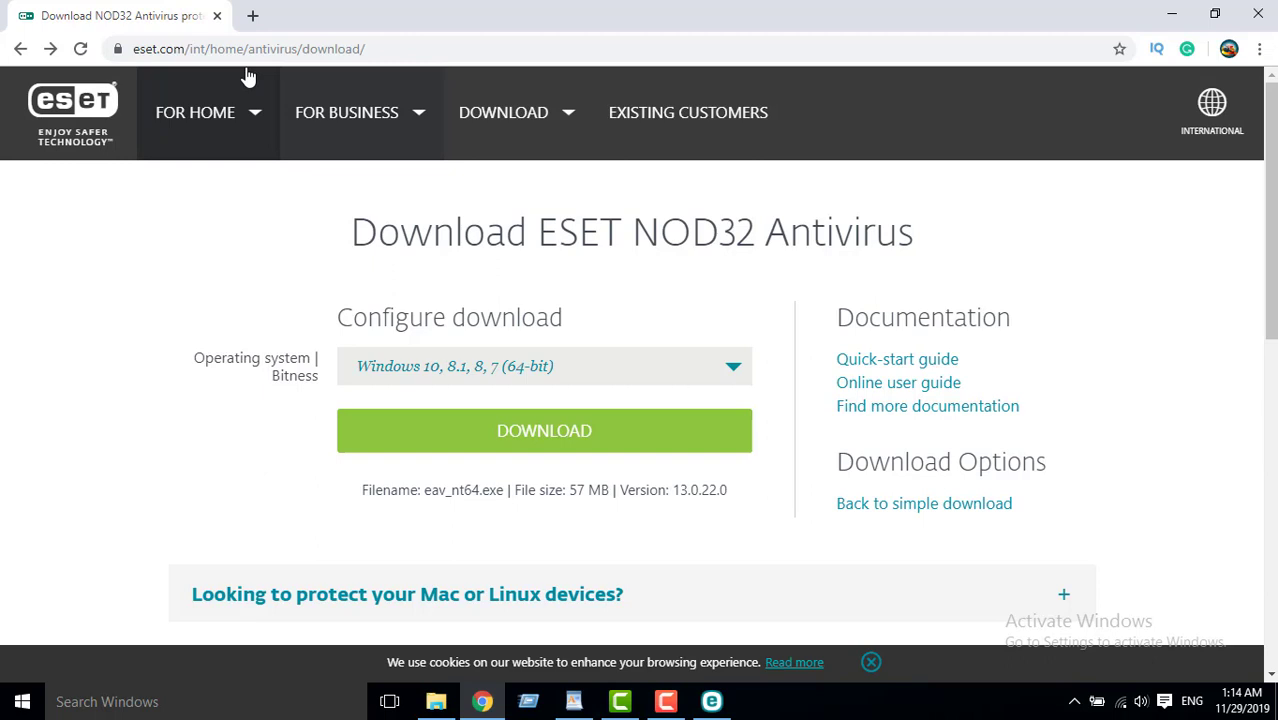
{"action": "right_click", "coordinate": [250, 48]}
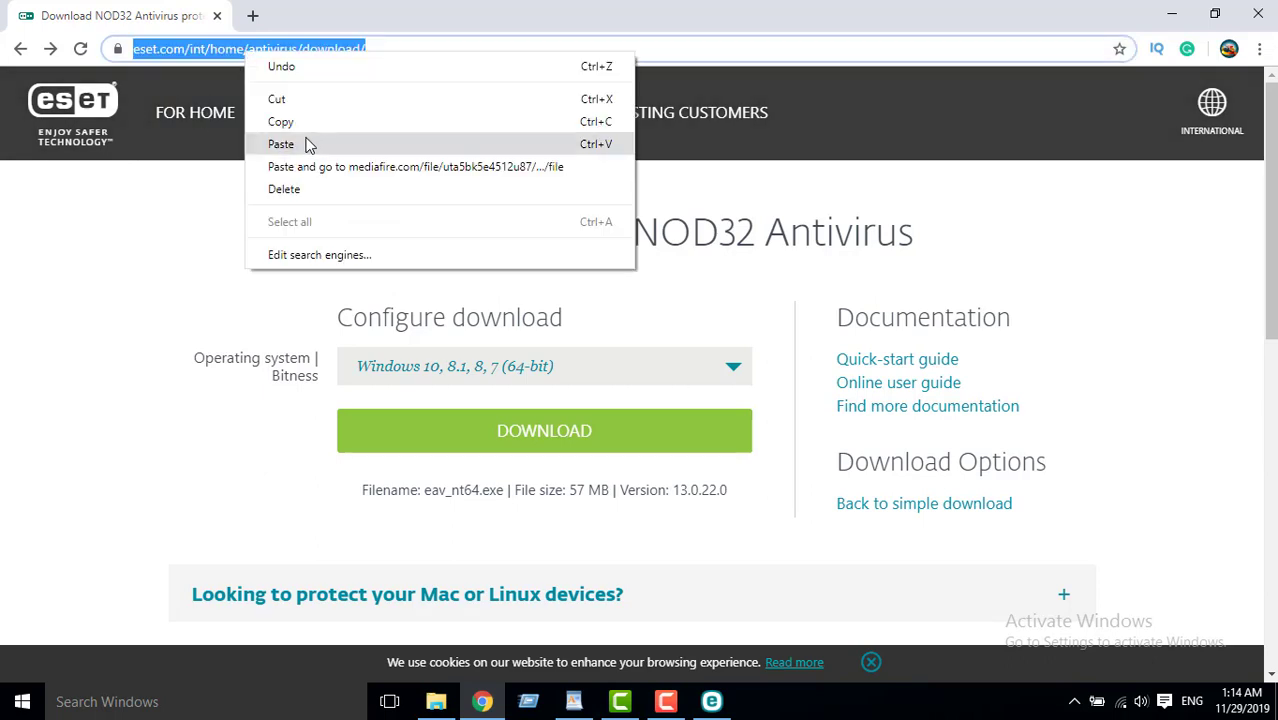
Go to the MediaFire link, download ANTIVIRUS.txt and open it from the download shelf.
{"action": "left_click", "coordinate": [416, 166]}
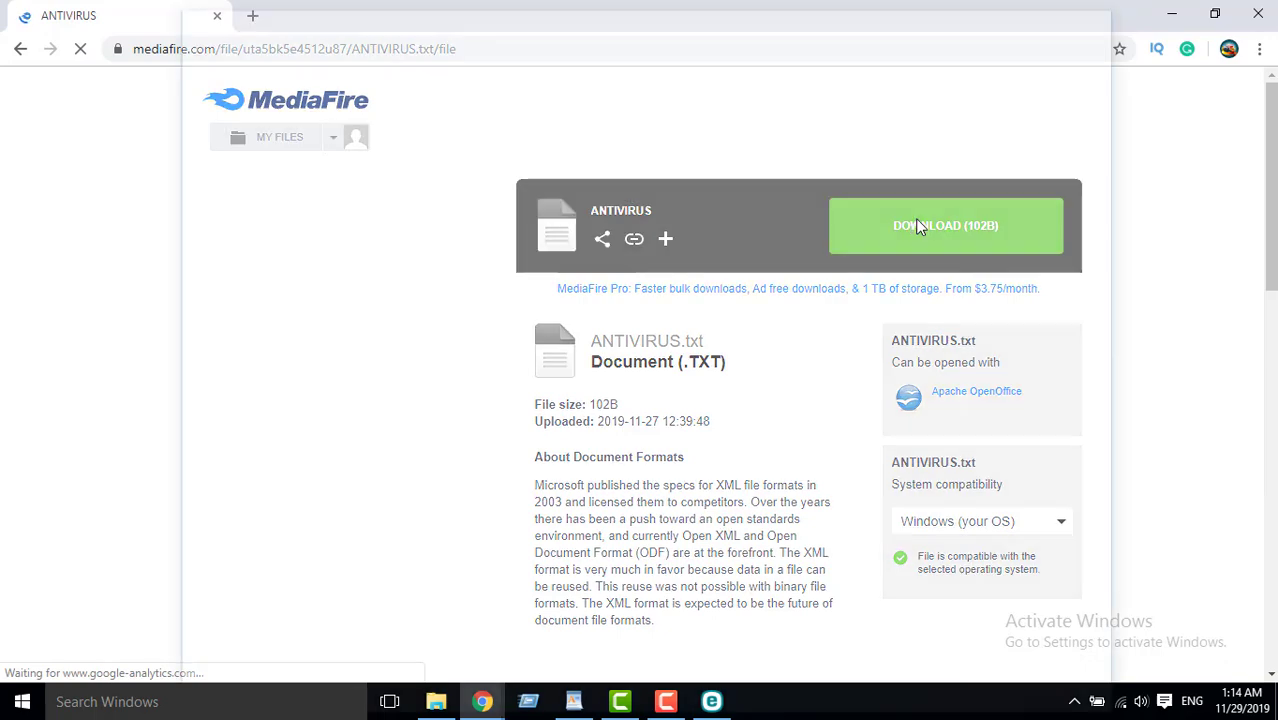
{"action": "left_click", "coordinate": [944, 224]}
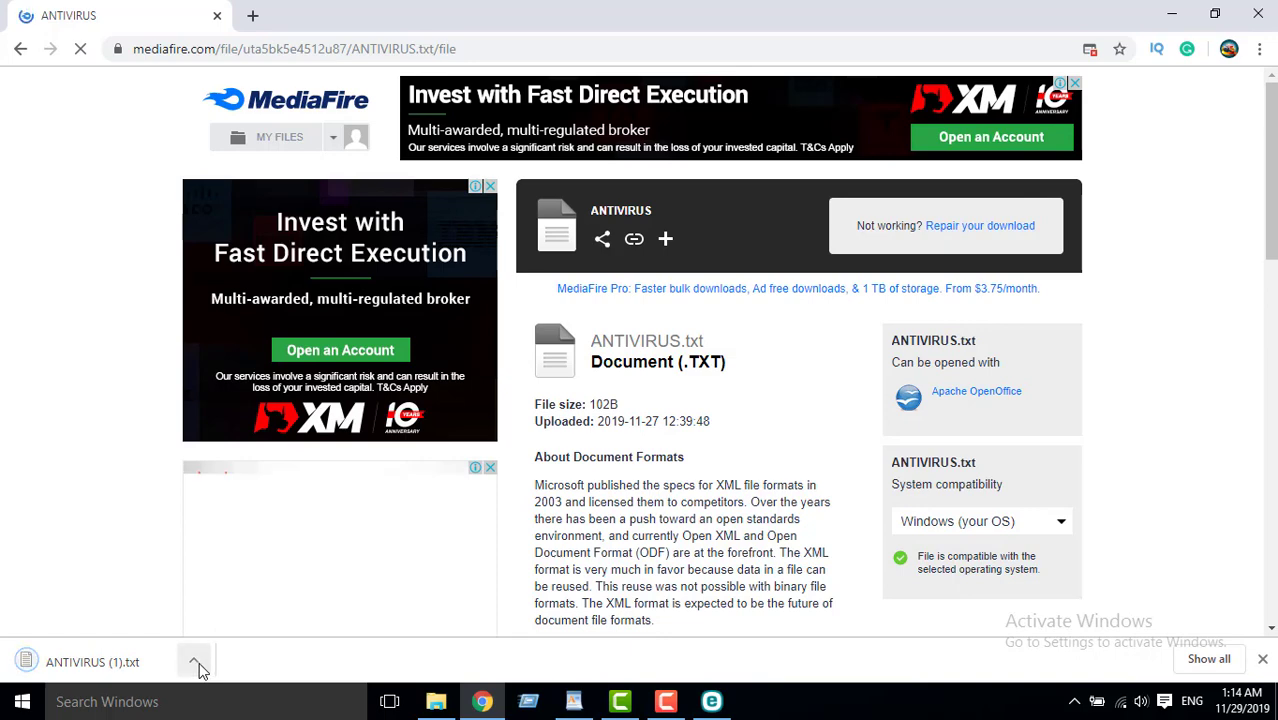
{"action": "left_click", "coordinate": [196, 662]}
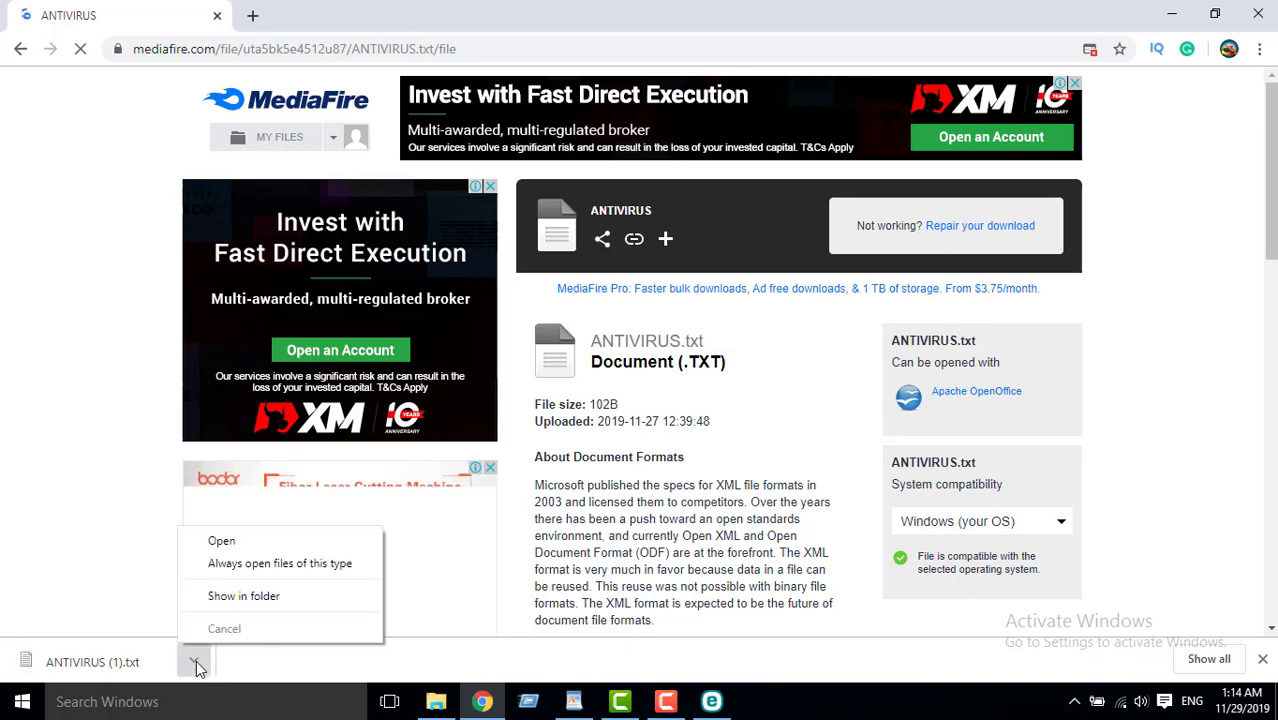
{"action": "left_click", "coordinate": [220, 540]}
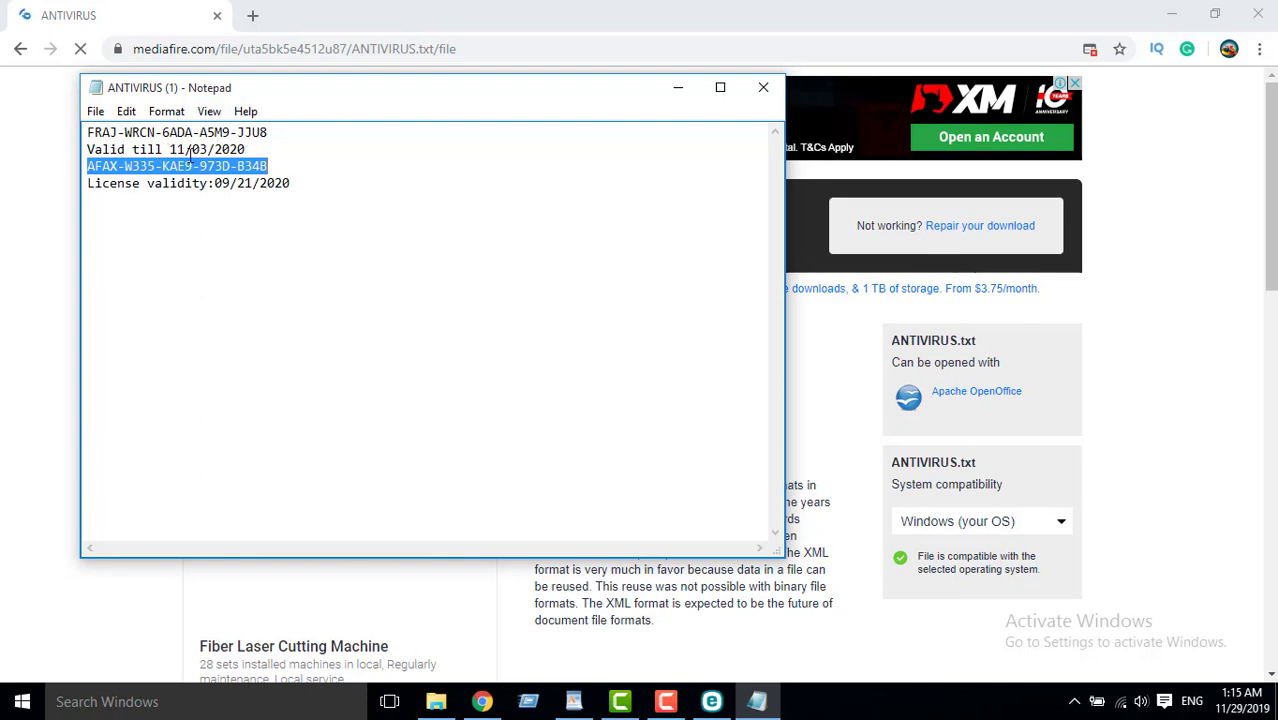
{"action": "right_click", "coordinate": [176, 166]}
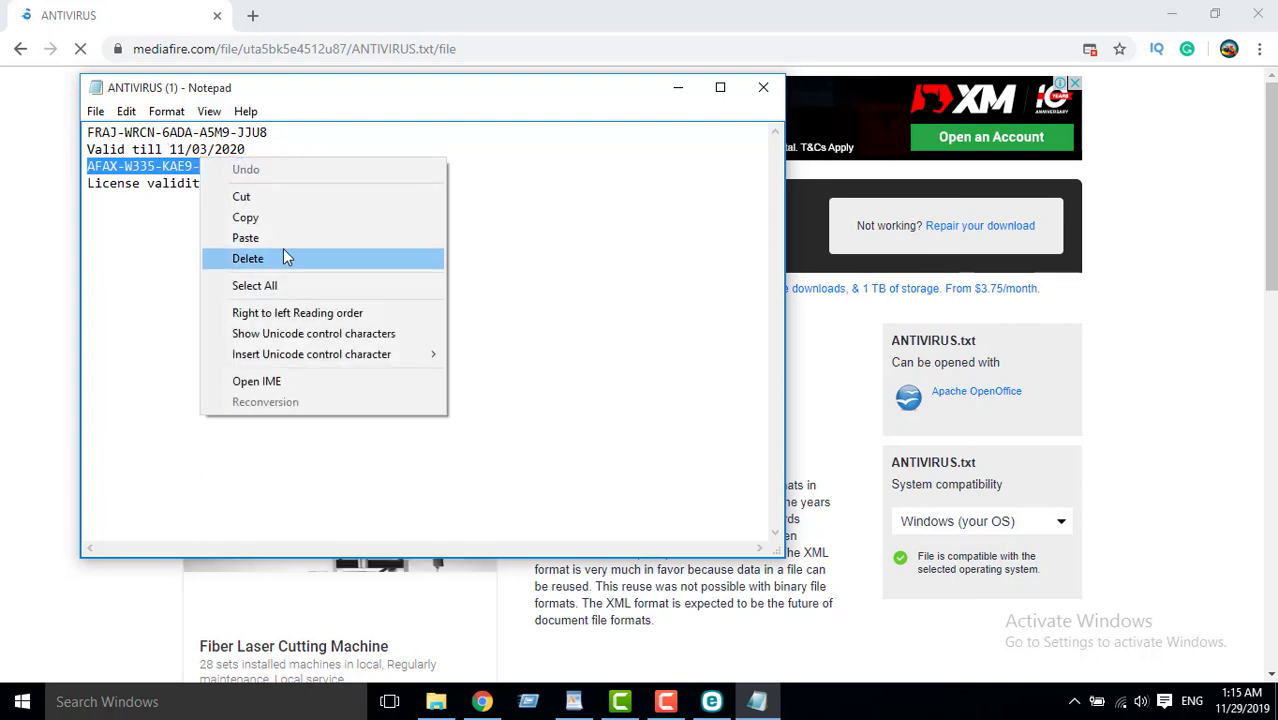
{"action": "left_click", "coordinate": [244, 236]}
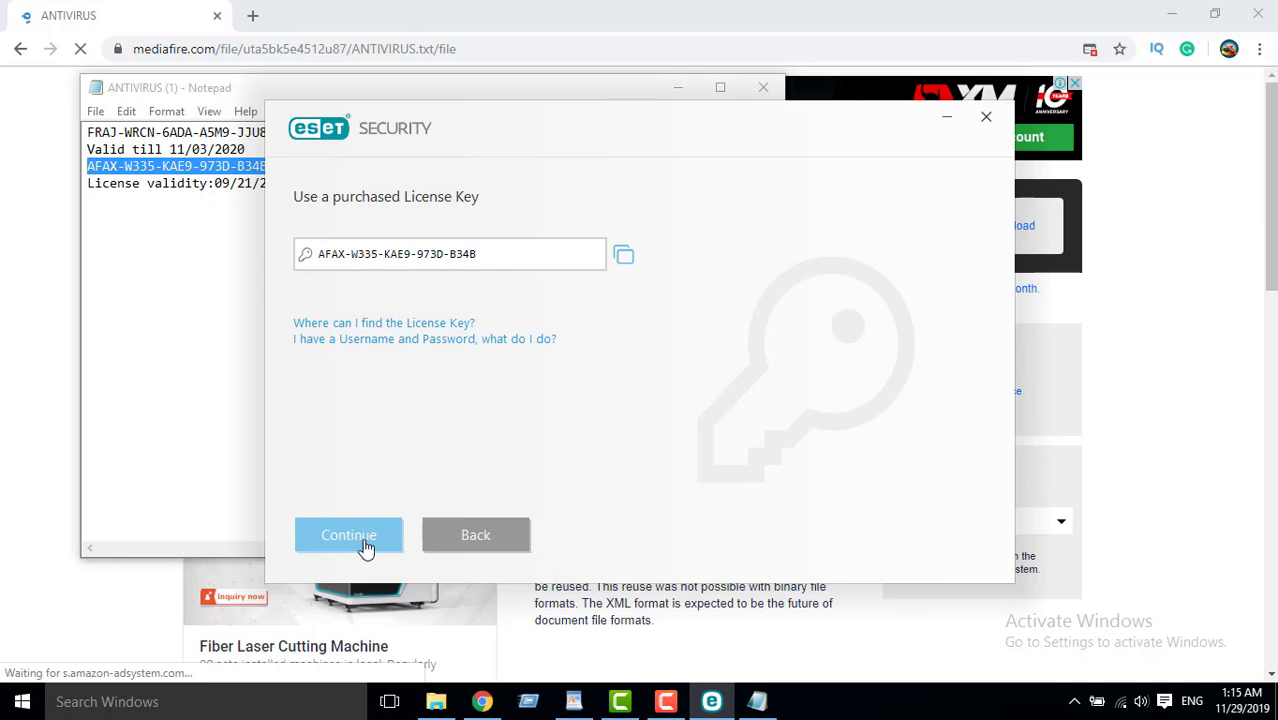
Submit the entered license key so ESET begins verifying it.
{"action": "left_click", "coordinate": [348, 534]}
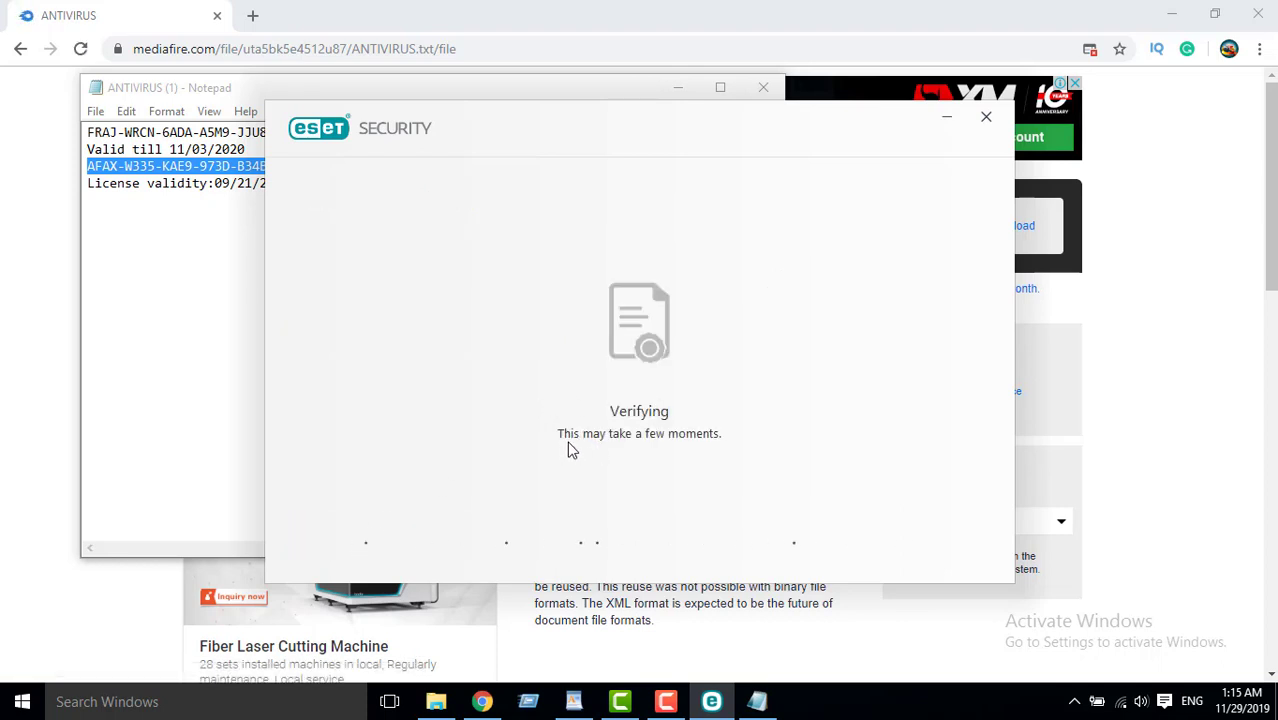
{"action": "mouse_move", "coordinate": [648, 448]}
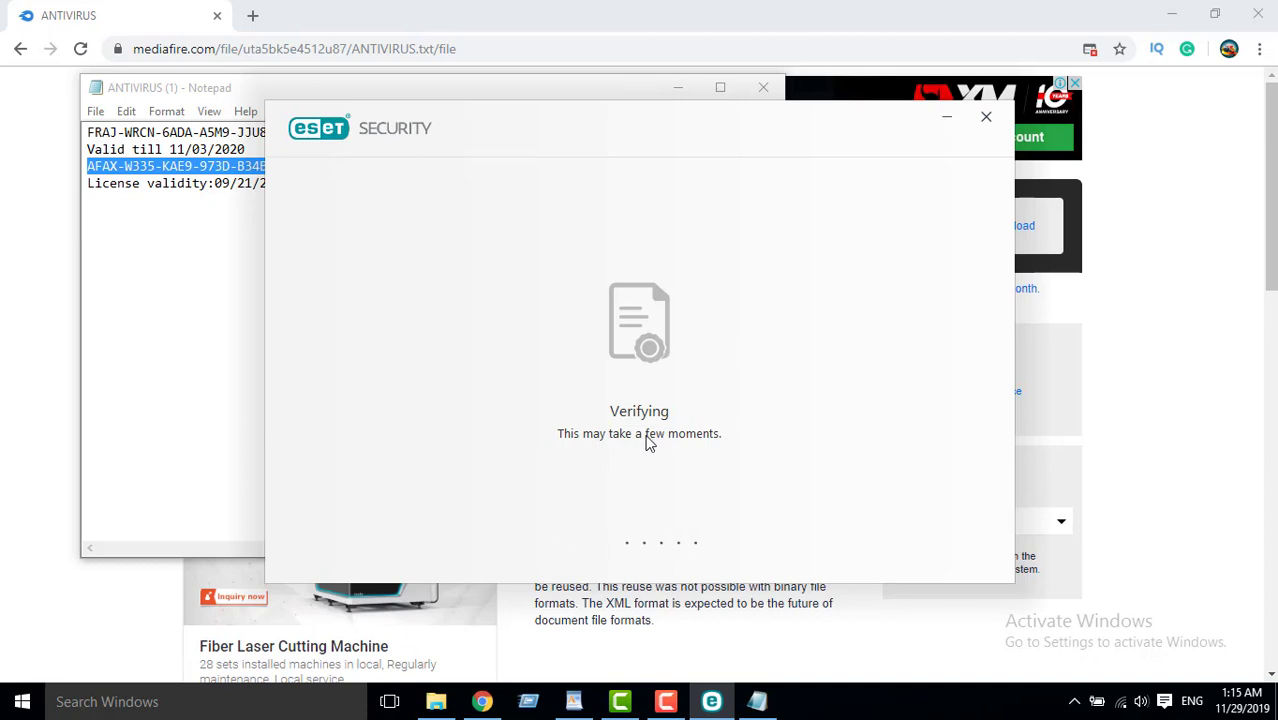
{"action": "mouse_move", "coordinate": [756, 390]}
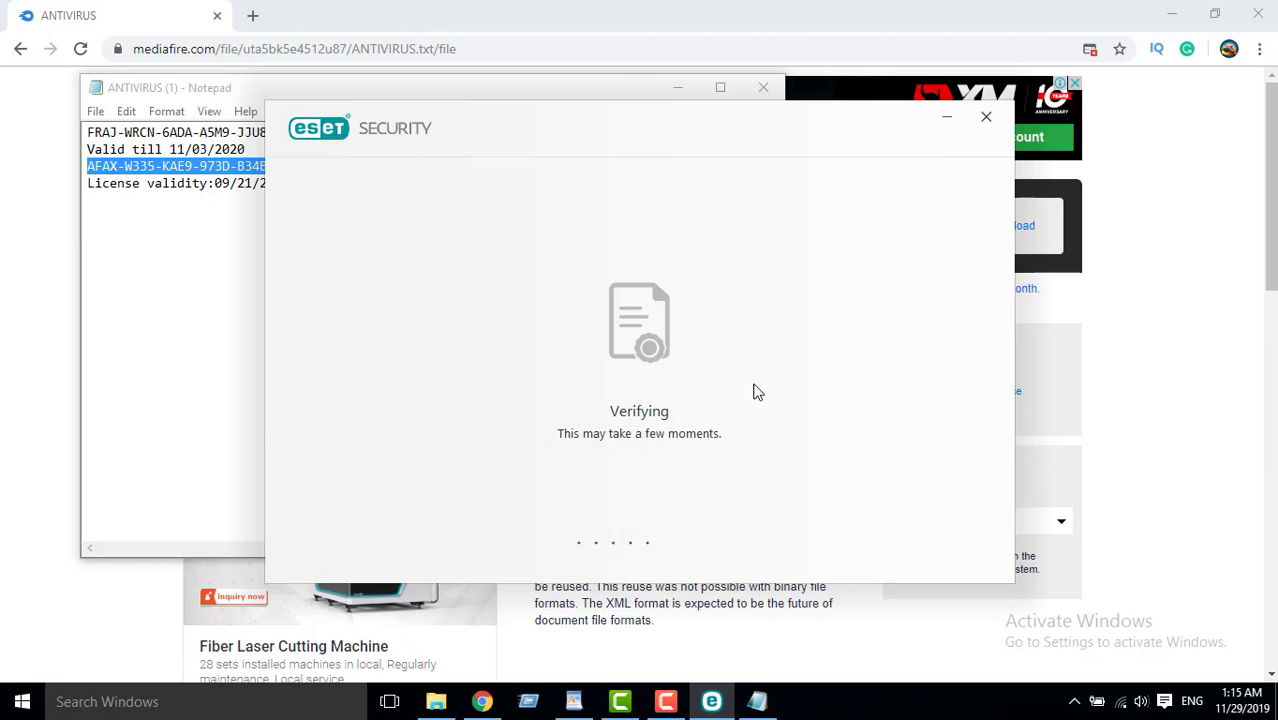
{"action": "mouse_move", "coordinate": [454, 296]}
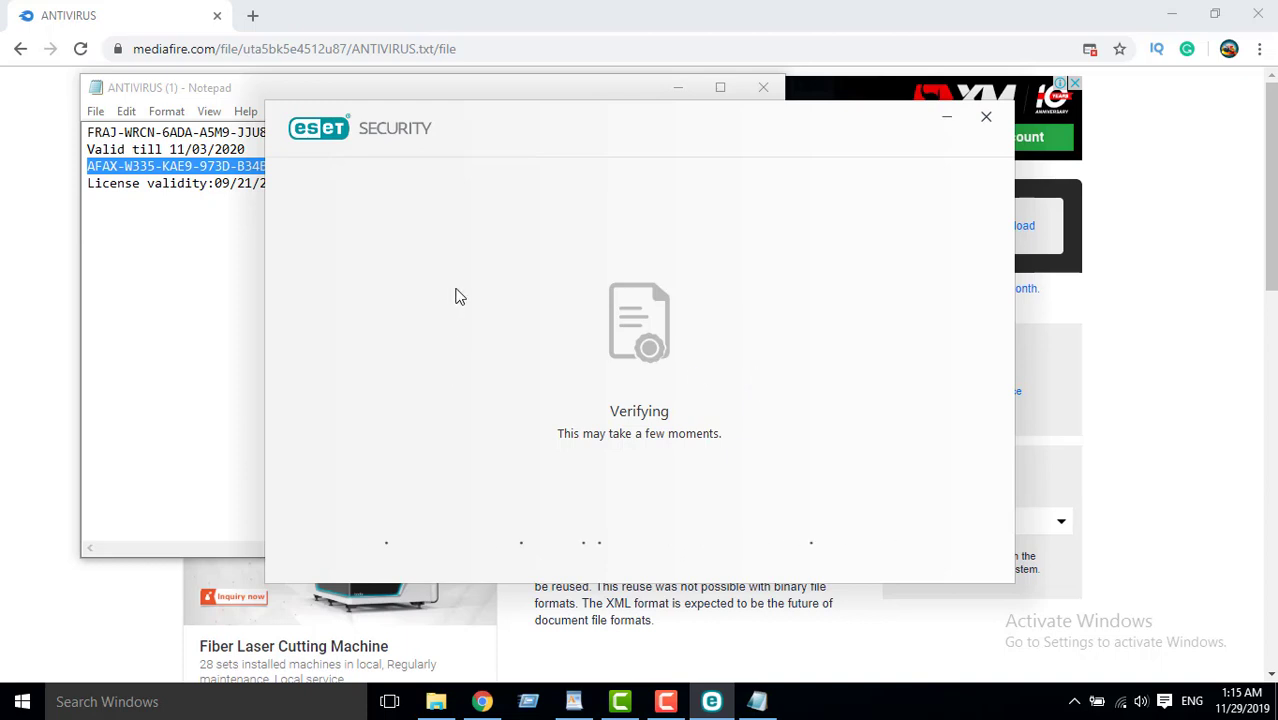
{"action": "mouse_move", "coordinate": [608, 122]}
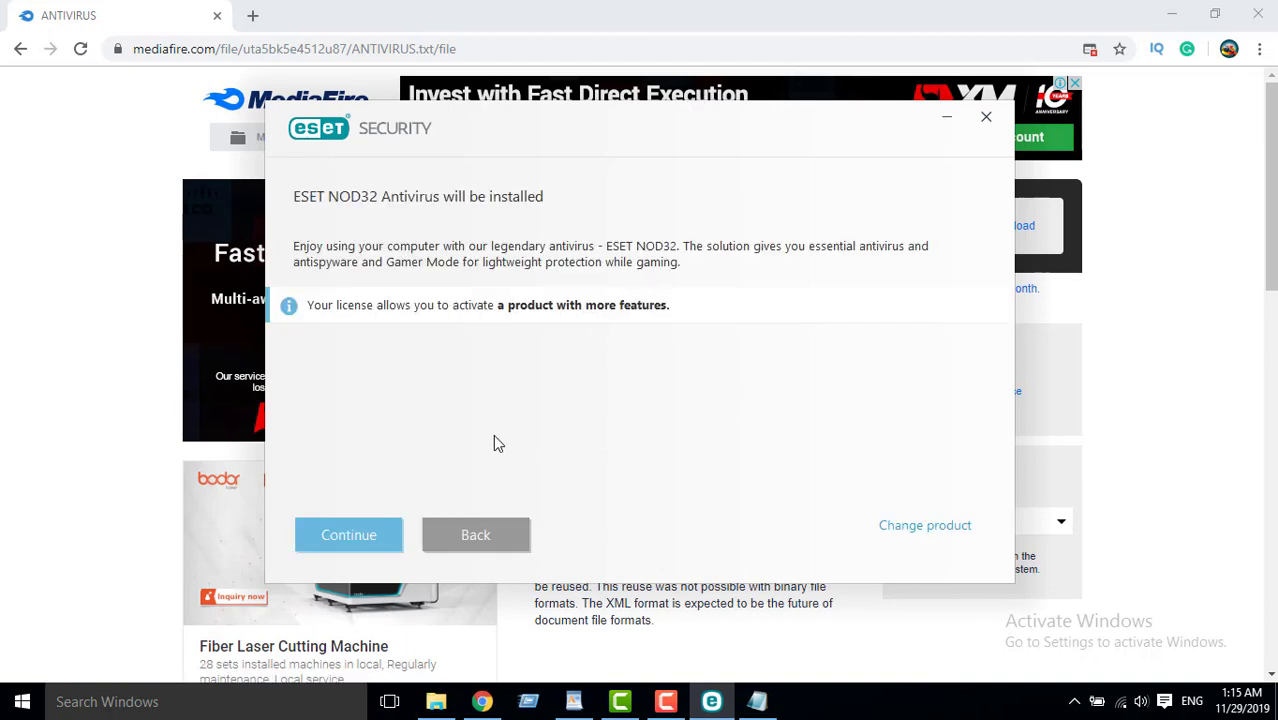
{"action": "mouse_move", "coordinate": [392, 312]}
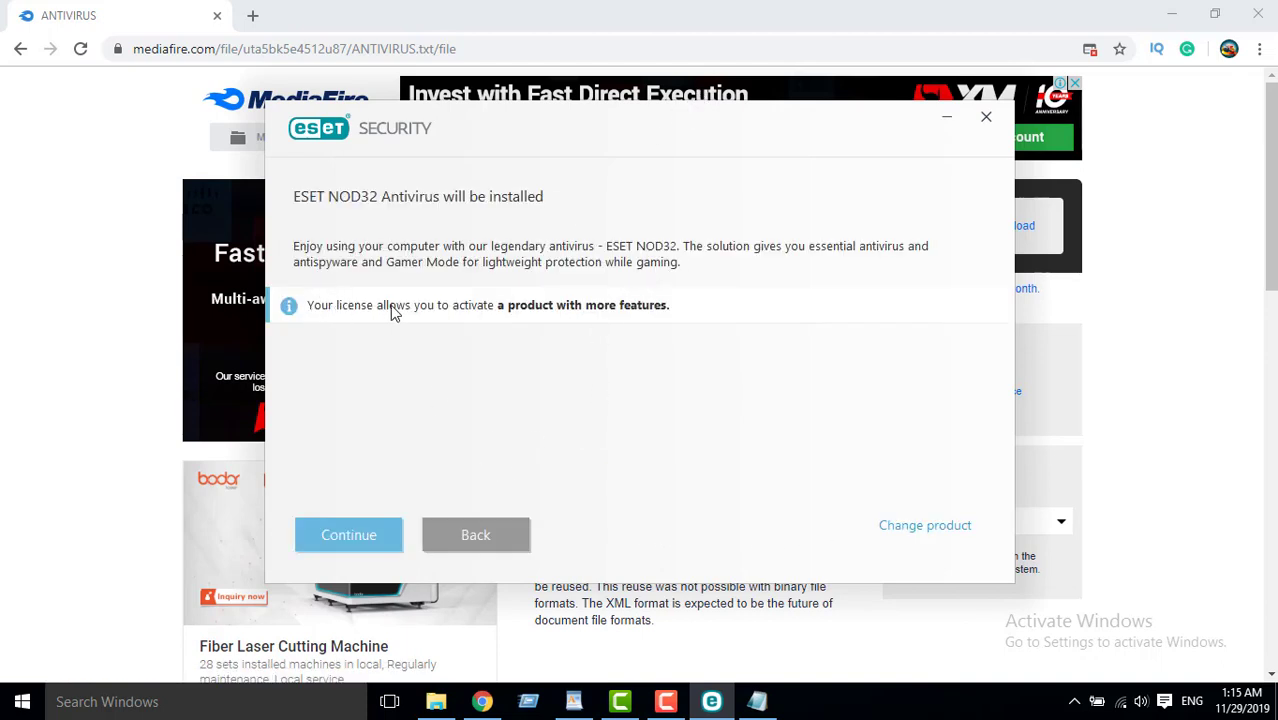
{"action": "mouse_move", "coordinate": [532, 318]}
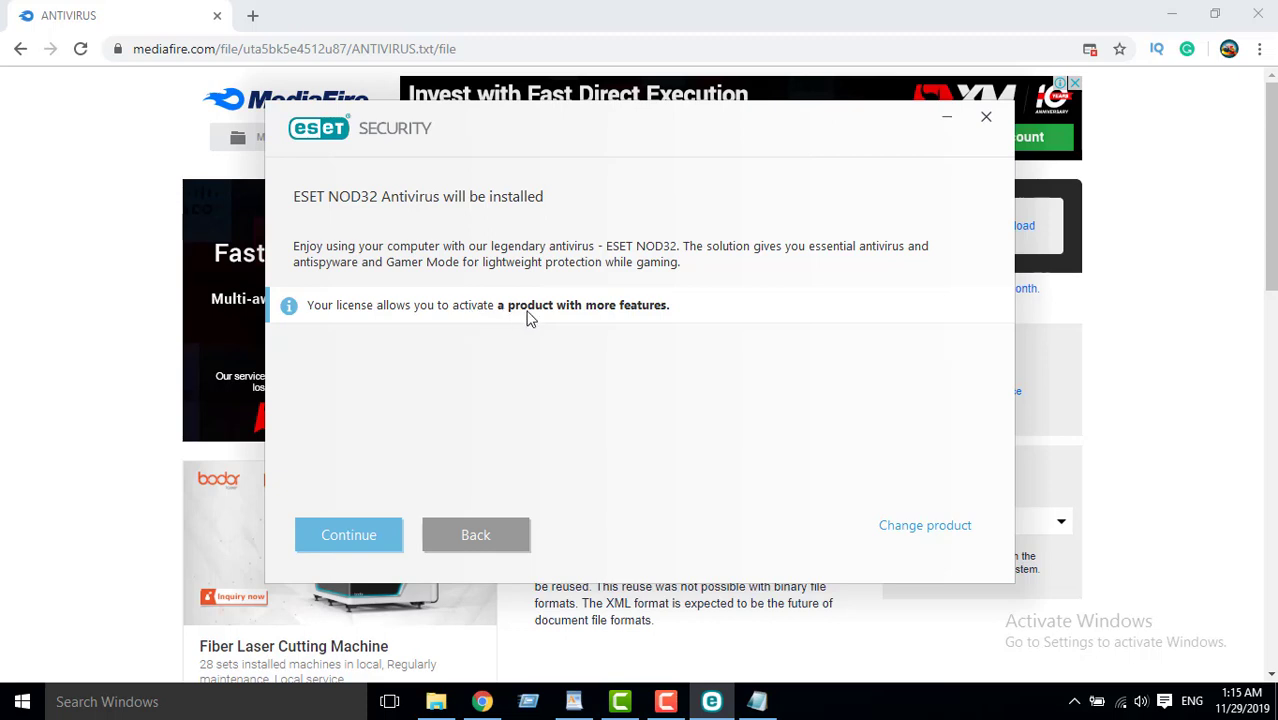
{"action": "mouse_move", "coordinate": [428, 468]}
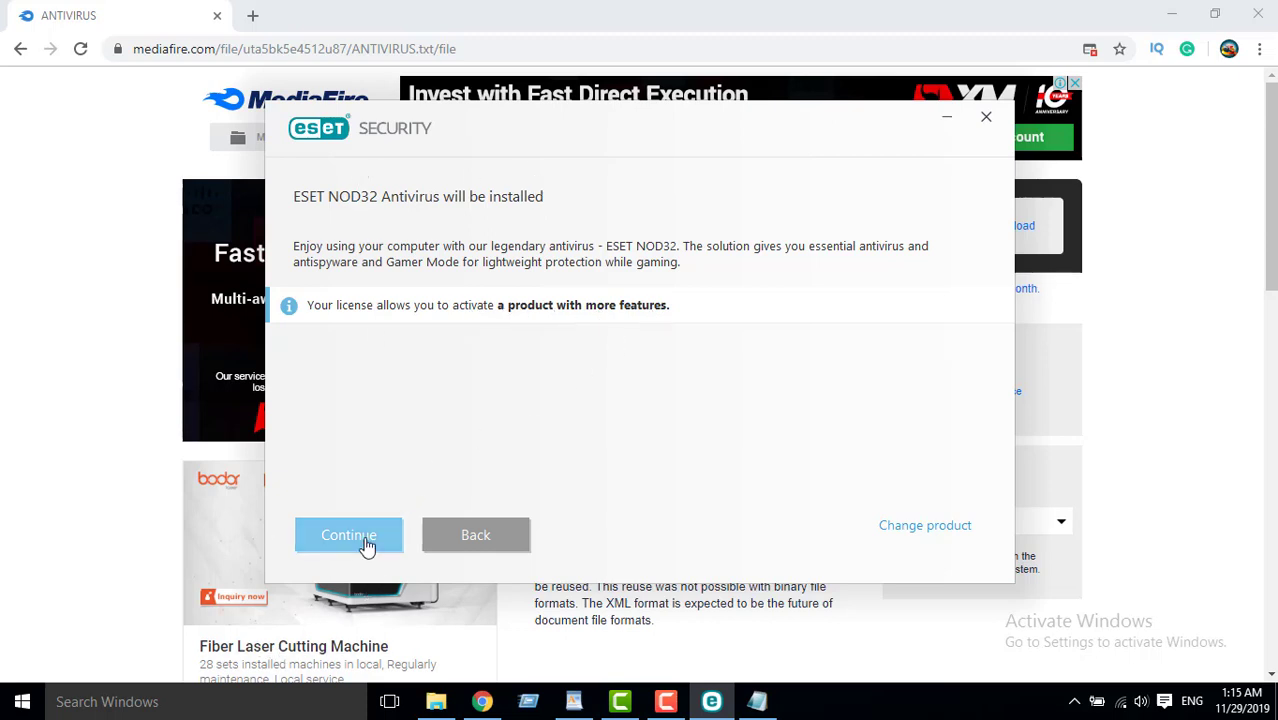
Enable ESET LiveGrid feedback and detection of potentially unwanted applications, then continue.
{"action": "left_click", "coordinate": [348, 536]}
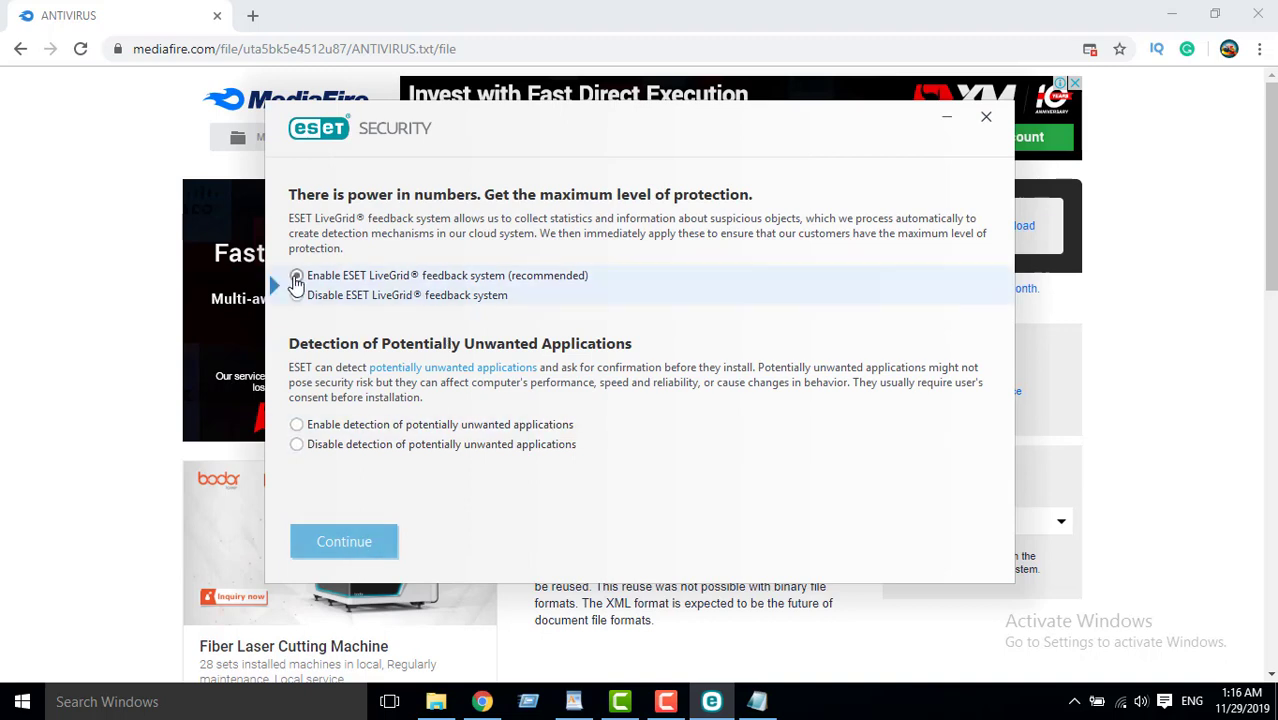
{"action": "left_click", "coordinate": [296, 276]}
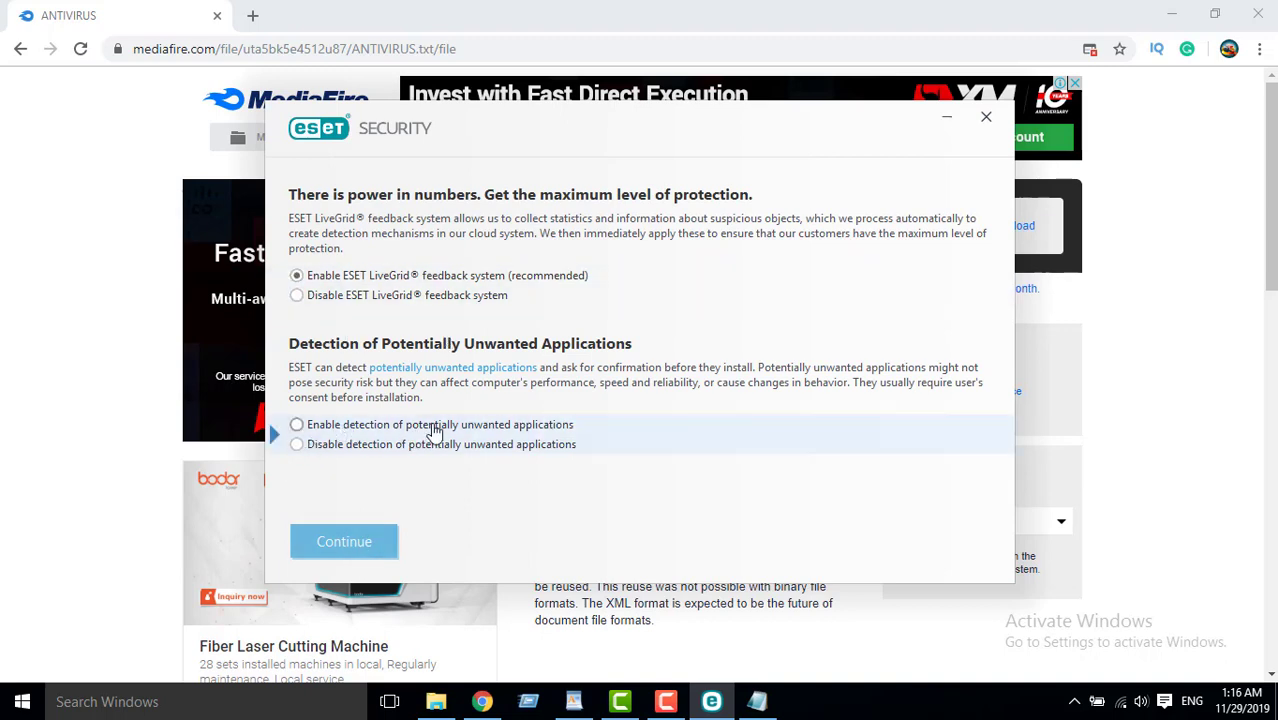
{"action": "mouse_move", "coordinate": [478, 442]}
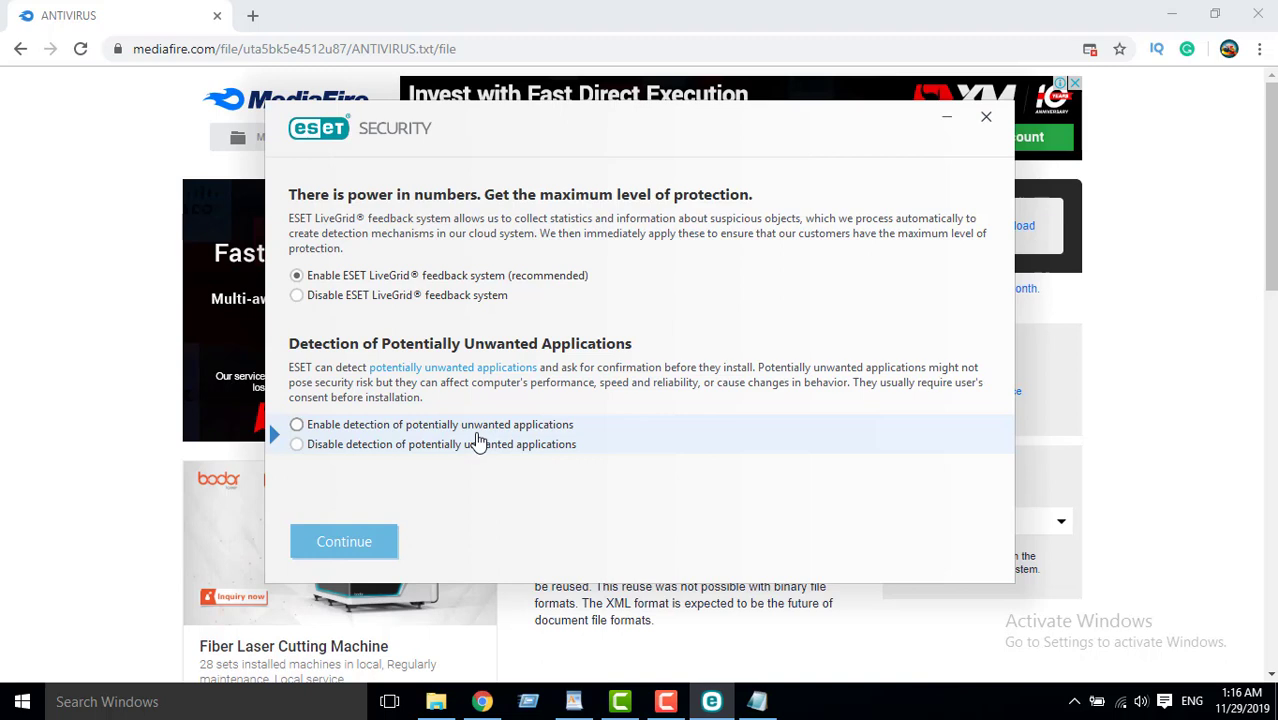
{"action": "left_click", "coordinate": [296, 424]}
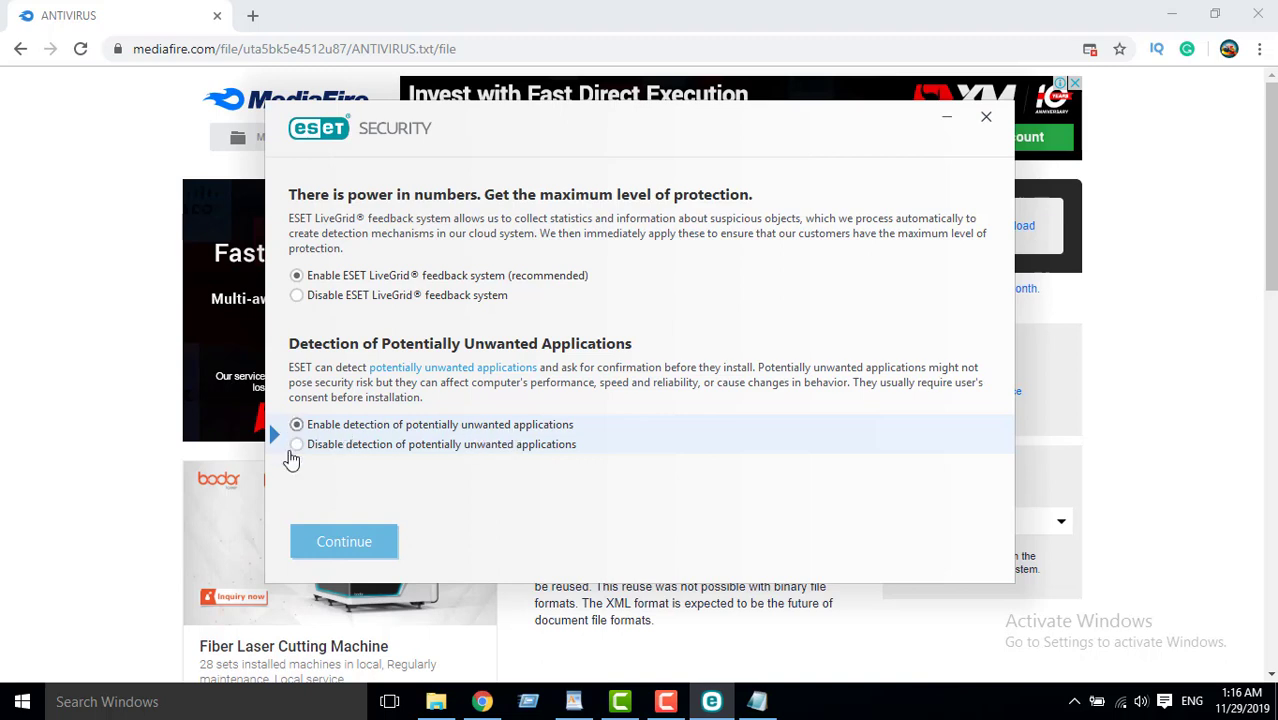
{"action": "left_click", "coordinate": [344, 540]}
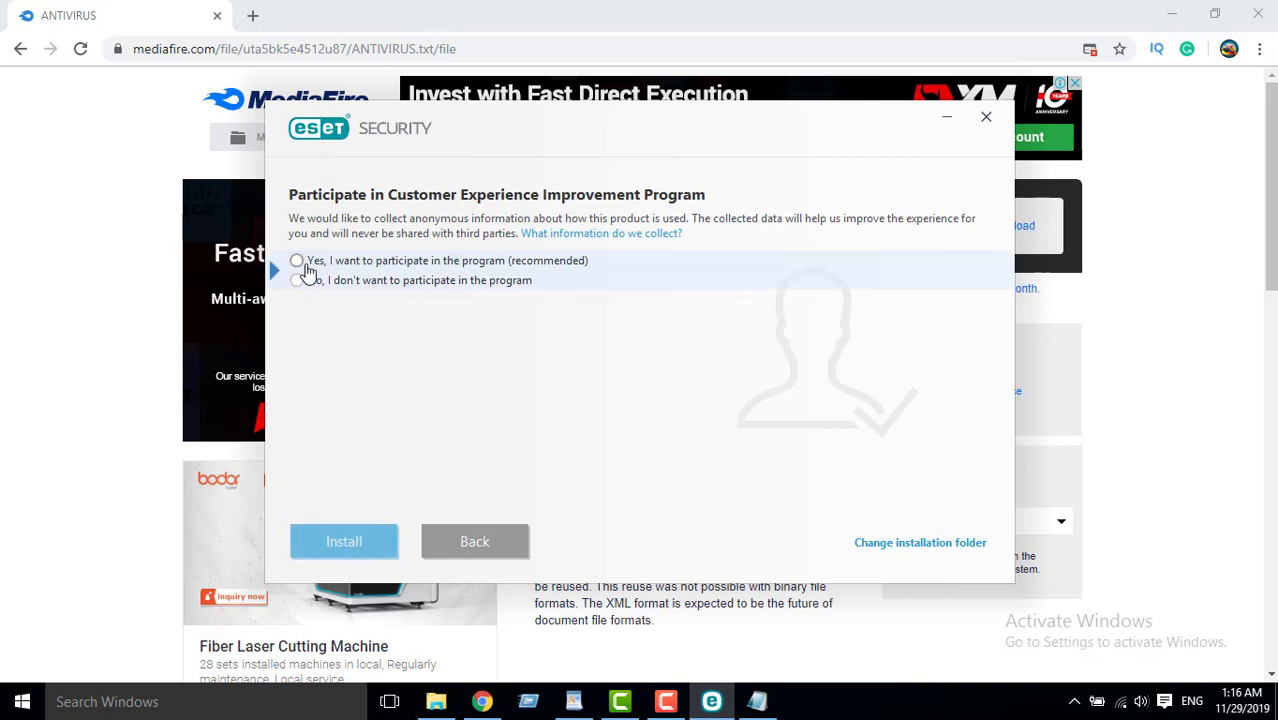
{"action": "mouse_move", "coordinate": [400, 272]}
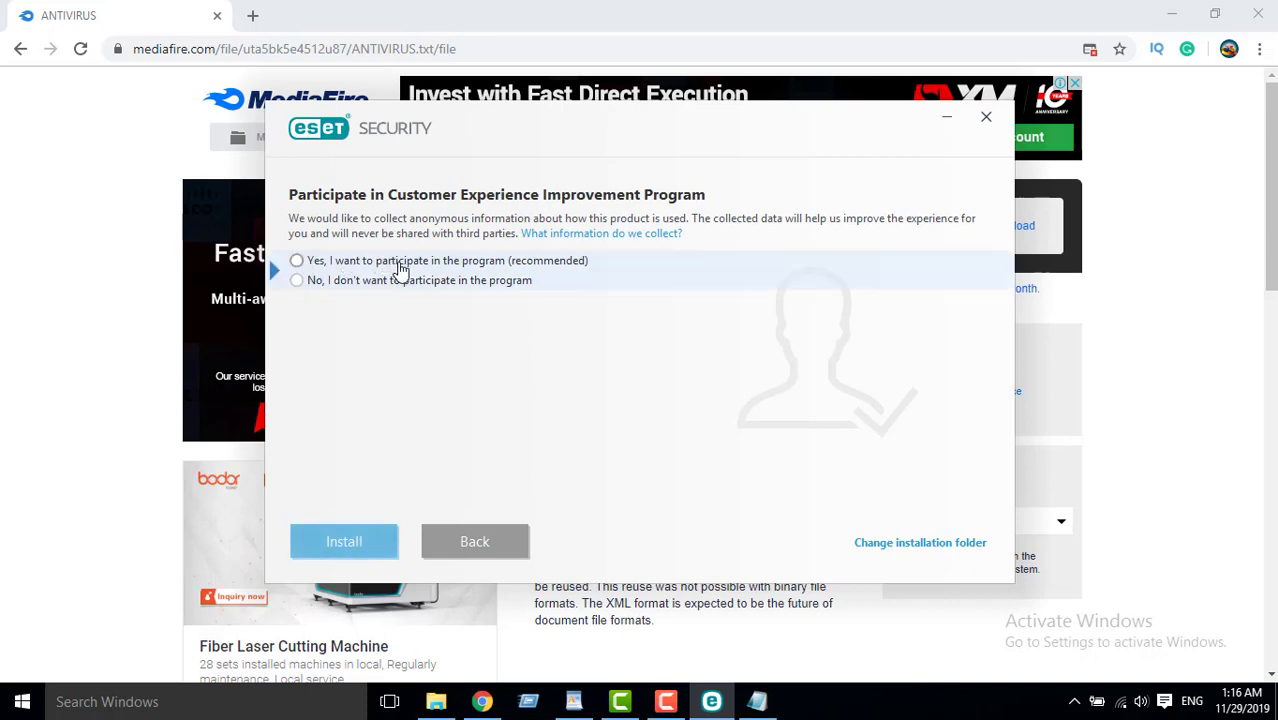
{"action": "mouse_move", "coordinate": [470, 268]}
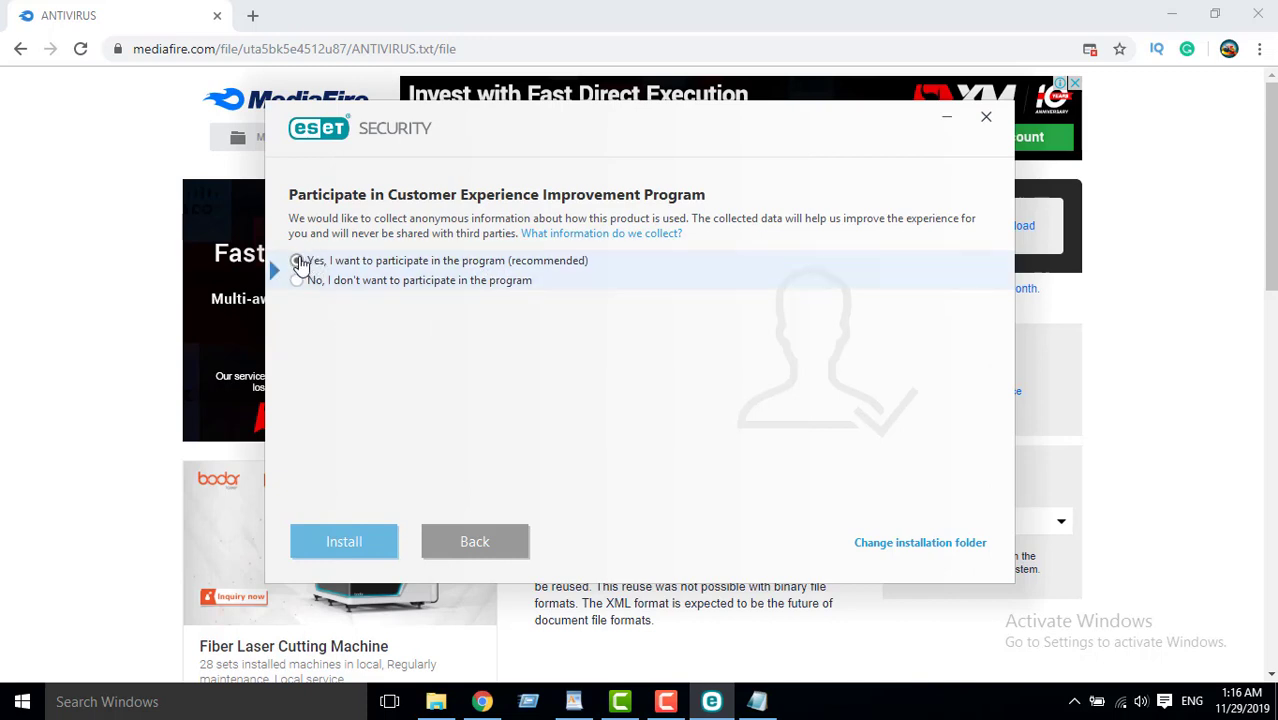
Join the Customer Experience Improvement Program and start the installation.
{"action": "left_click", "coordinate": [344, 540]}
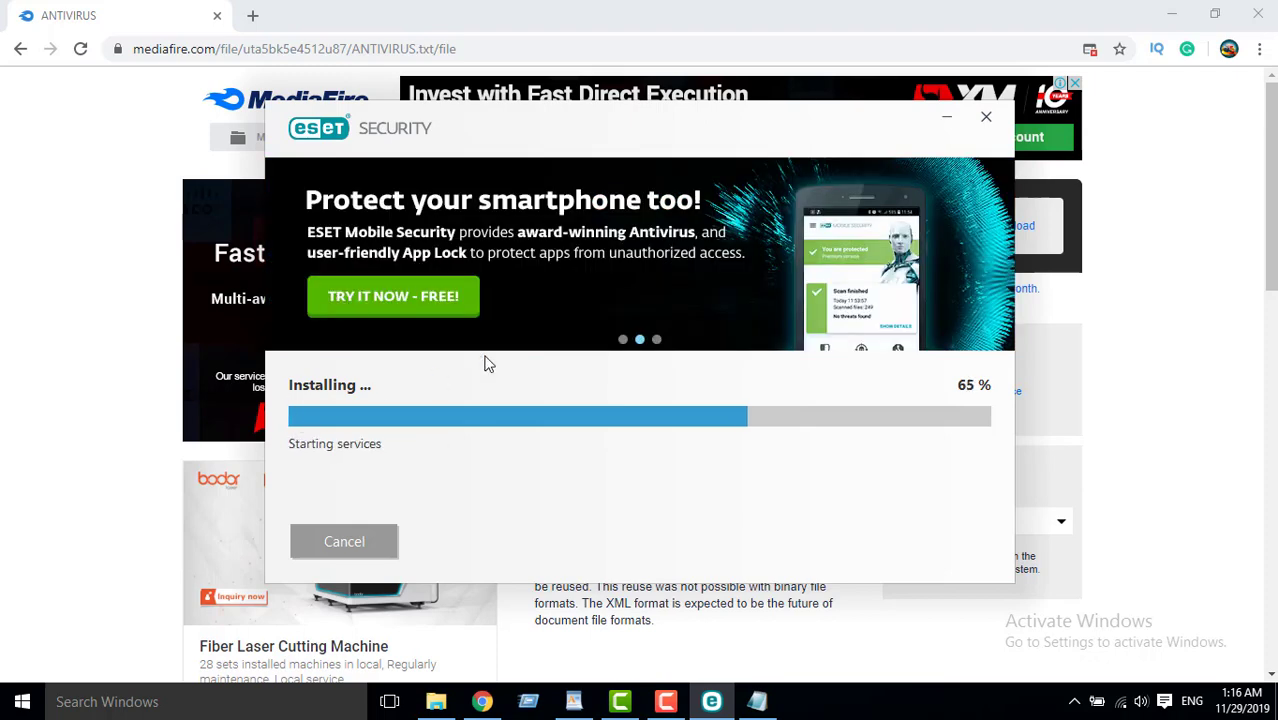
{"action": "mouse_move", "coordinate": [500, 392]}
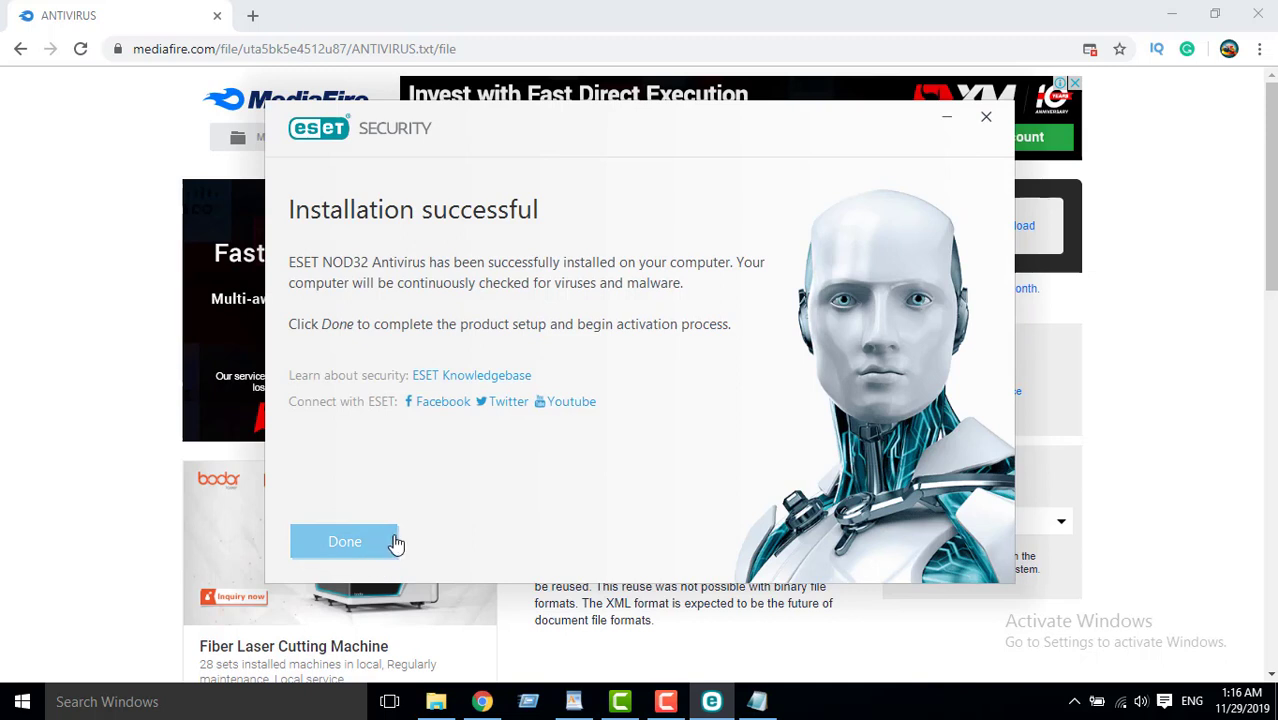
{"action": "mouse_move", "coordinate": [430, 212]}
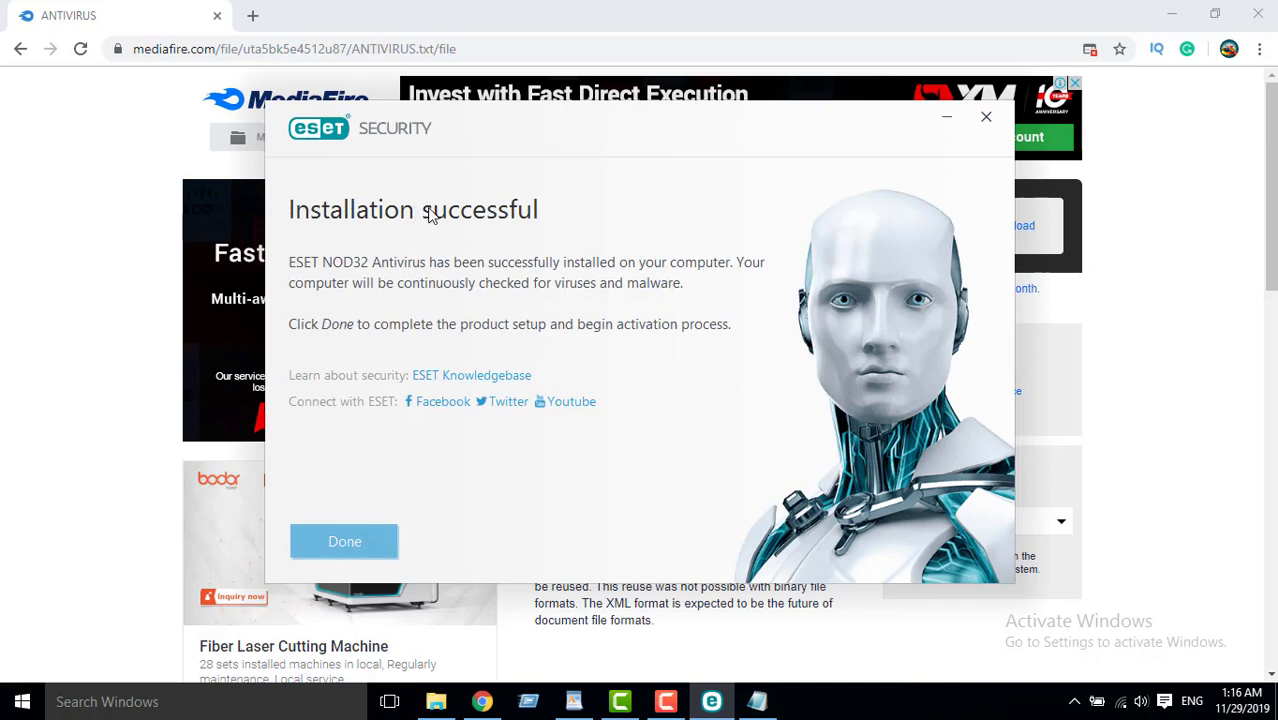
{"action": "mouse_move", "coordinate": [472, 268]}
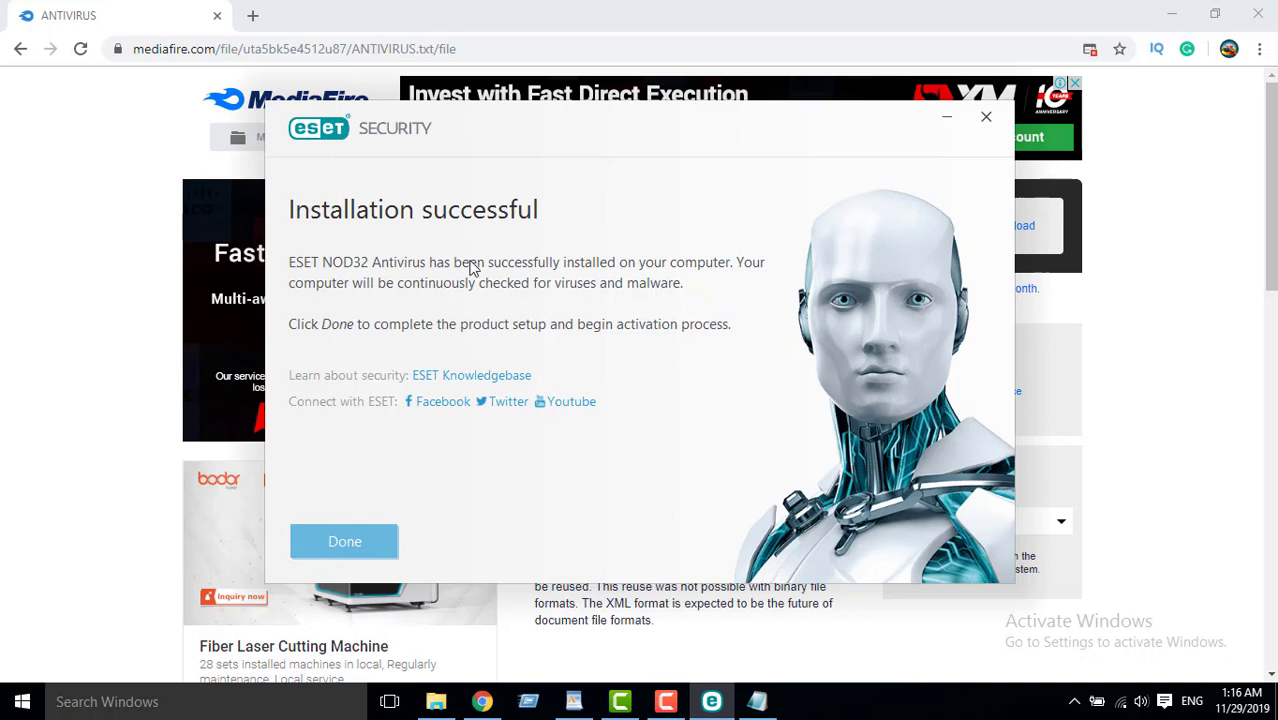
{"action": "mouse_move", "coordinate": [344, 304]}
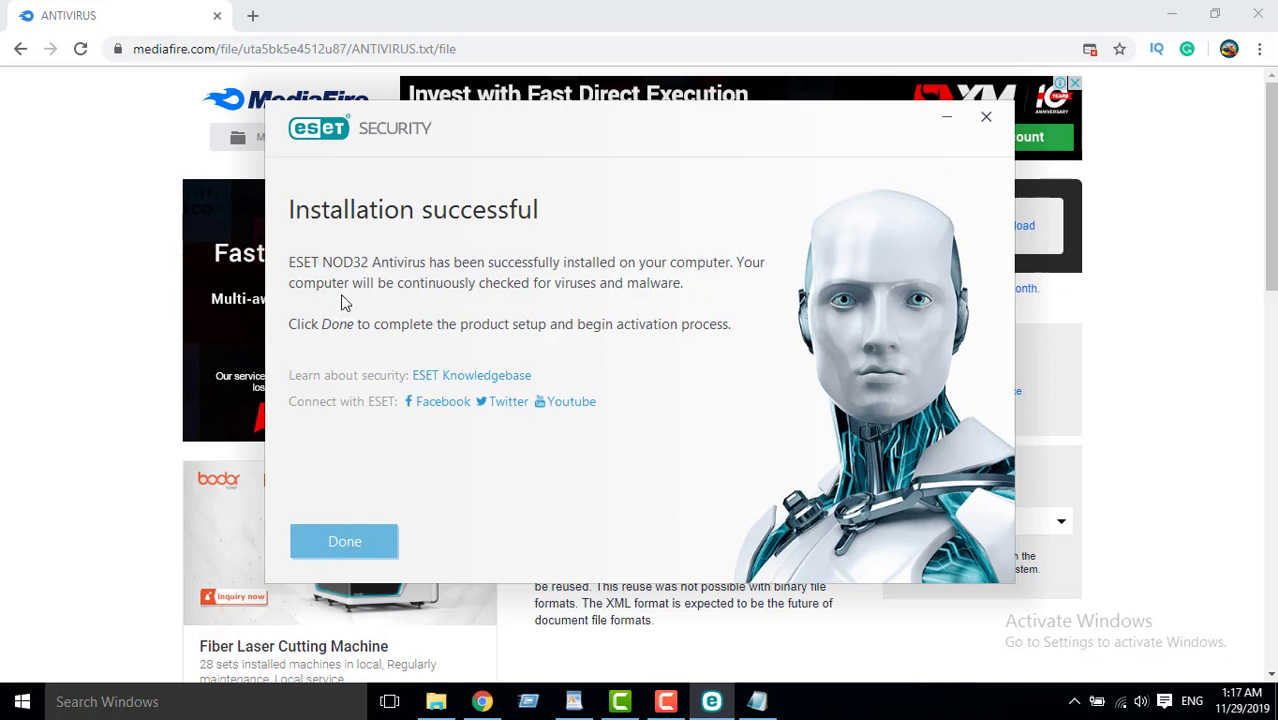
{"action": "mouse_move", "coordinate": [350, 550]}
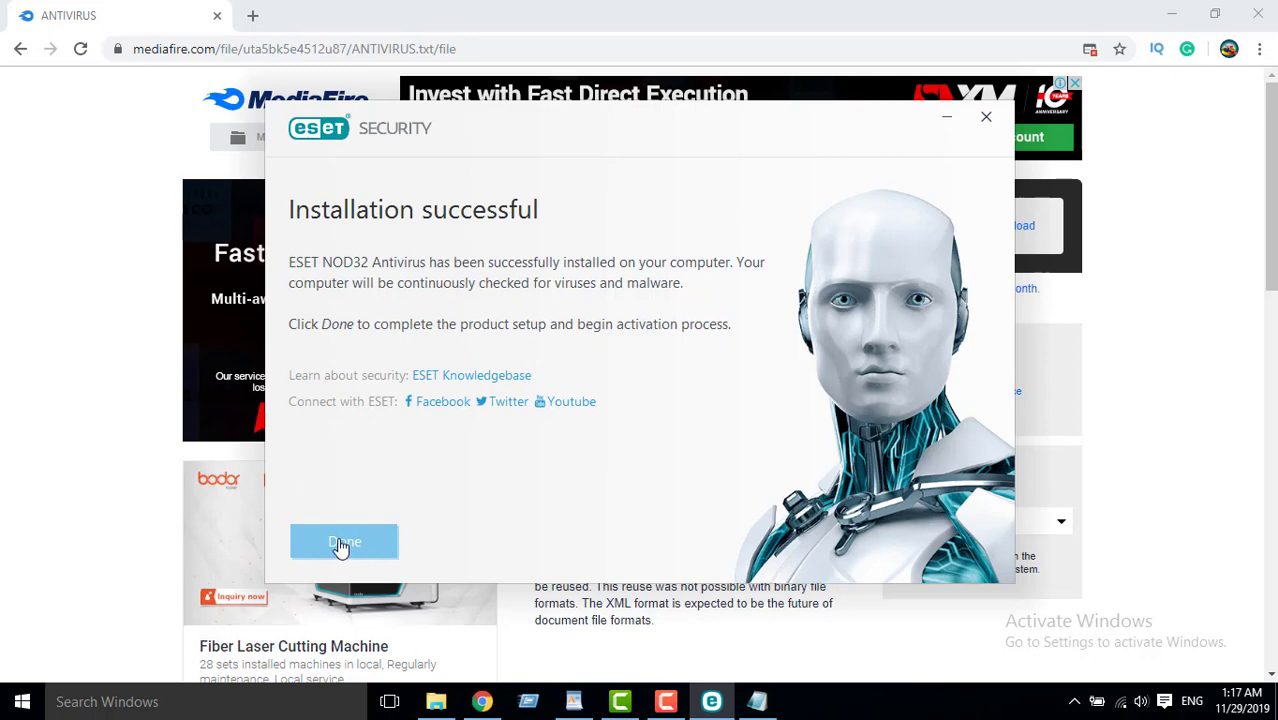
Finish the successful installation with Done and launch the antivirus from the taskbar.
{"action": "left_click", "coordinate": [344, 540]}
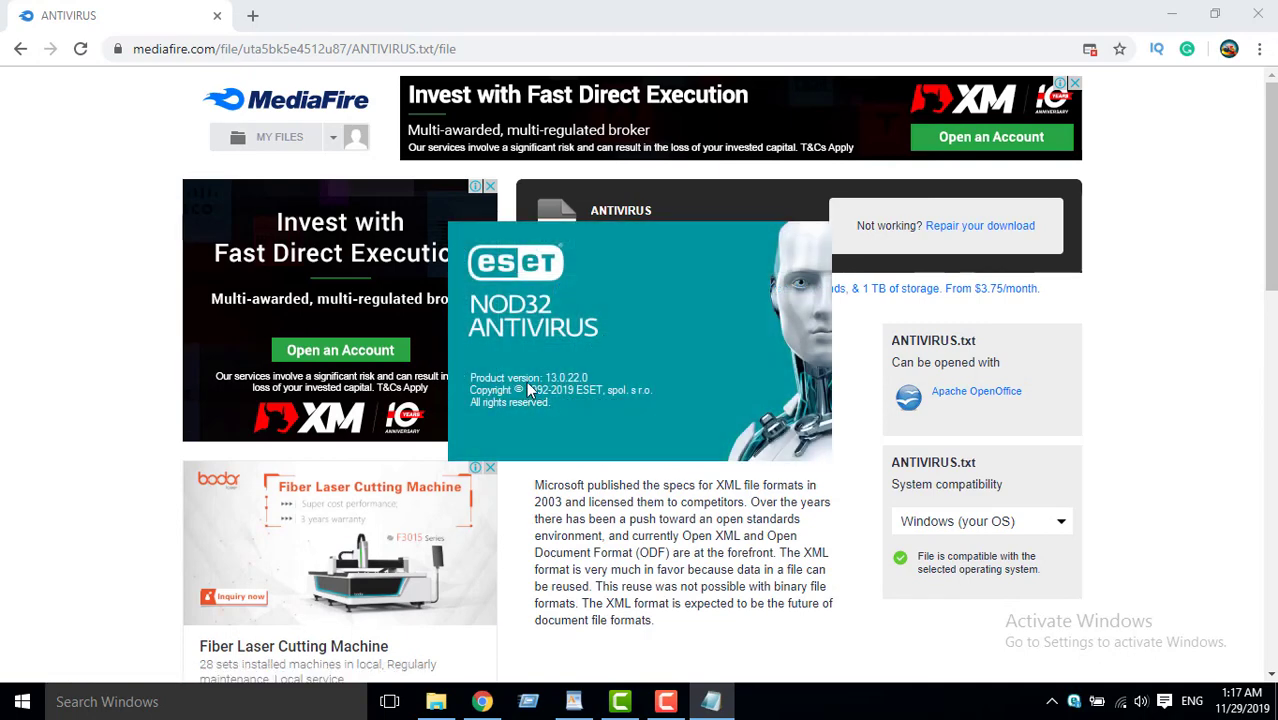
{"action": "mouse_move", "coordinate": [496, 408]}
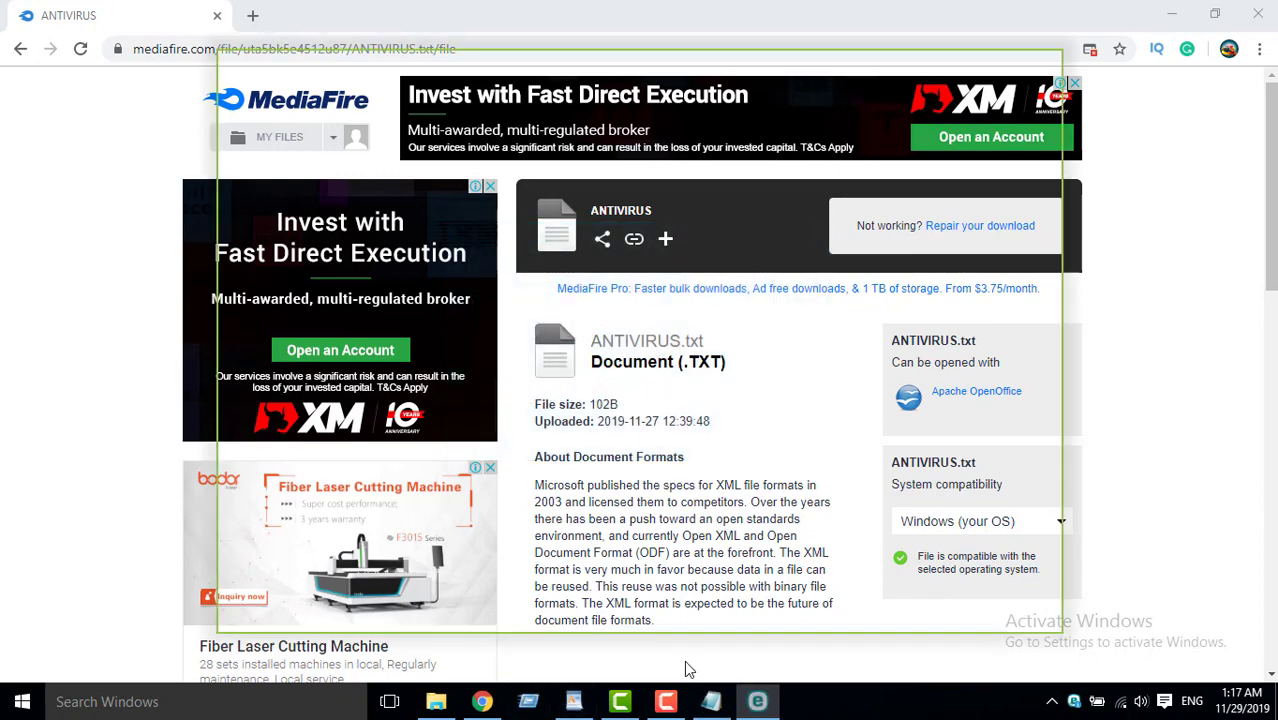
{"action": "left_click", "coordinate": [756, 700]}
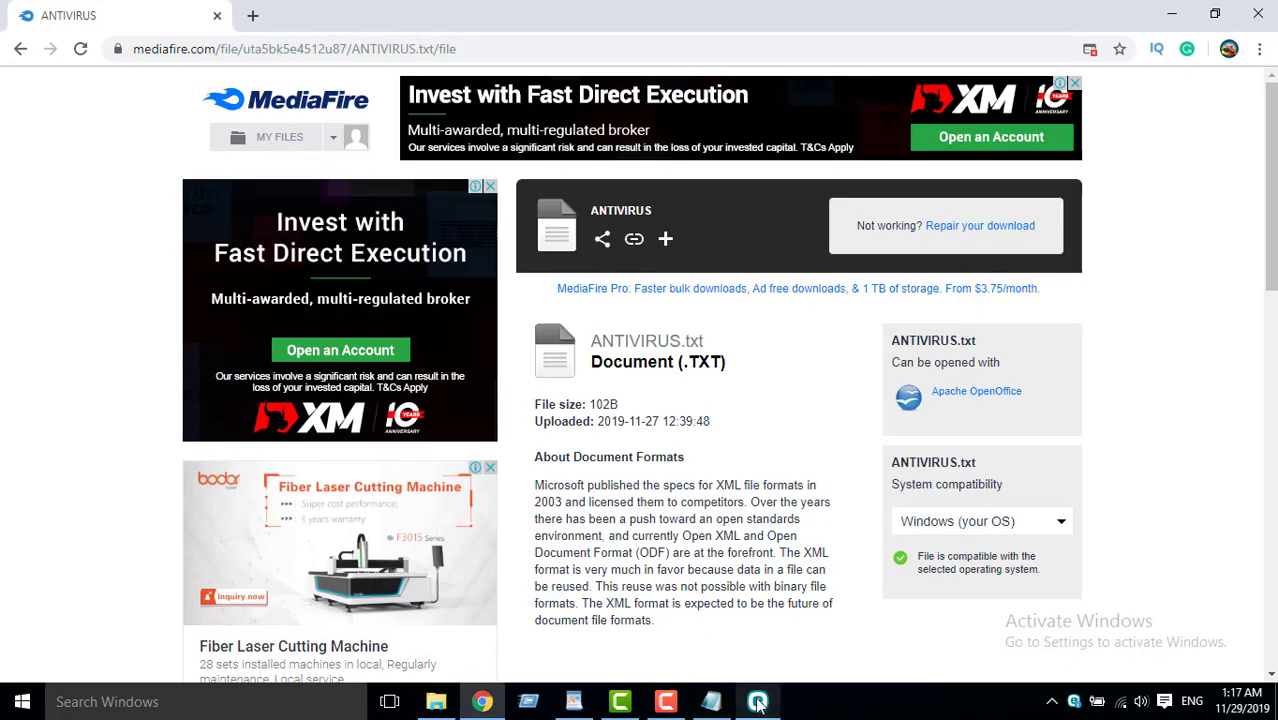
{"action": "mouse_move", "coordinate": [756, 700]}
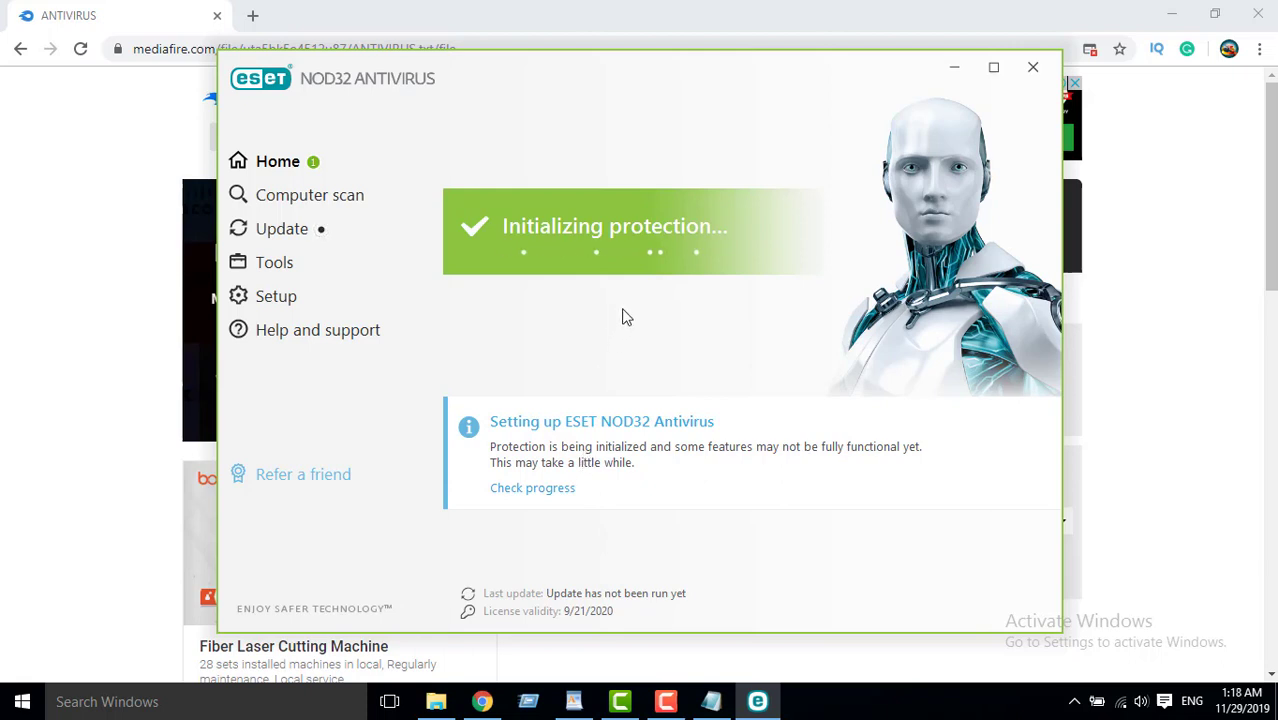
{"action": "mouse_move", "coordinate": [756, 700]}
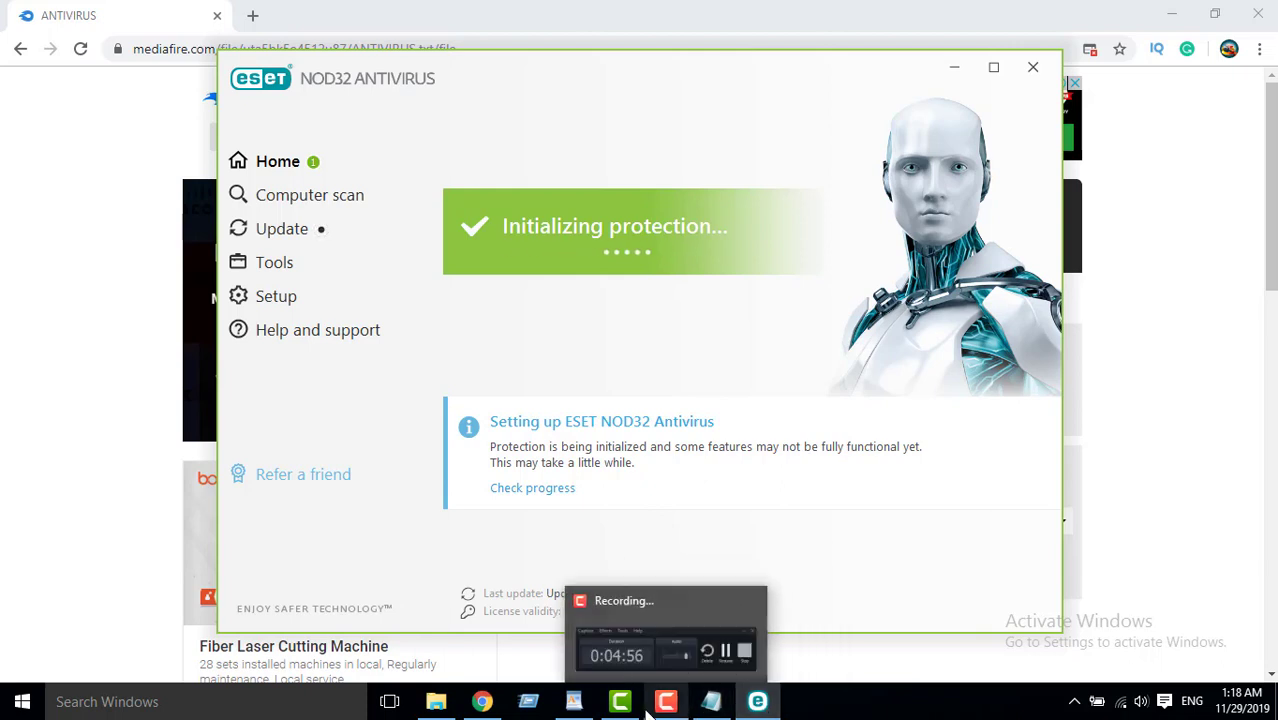
Bring up the ESET NOD32 main window showing 'Initializing protection'.
{"action": "left_click", "coordinate": [666, 700]}
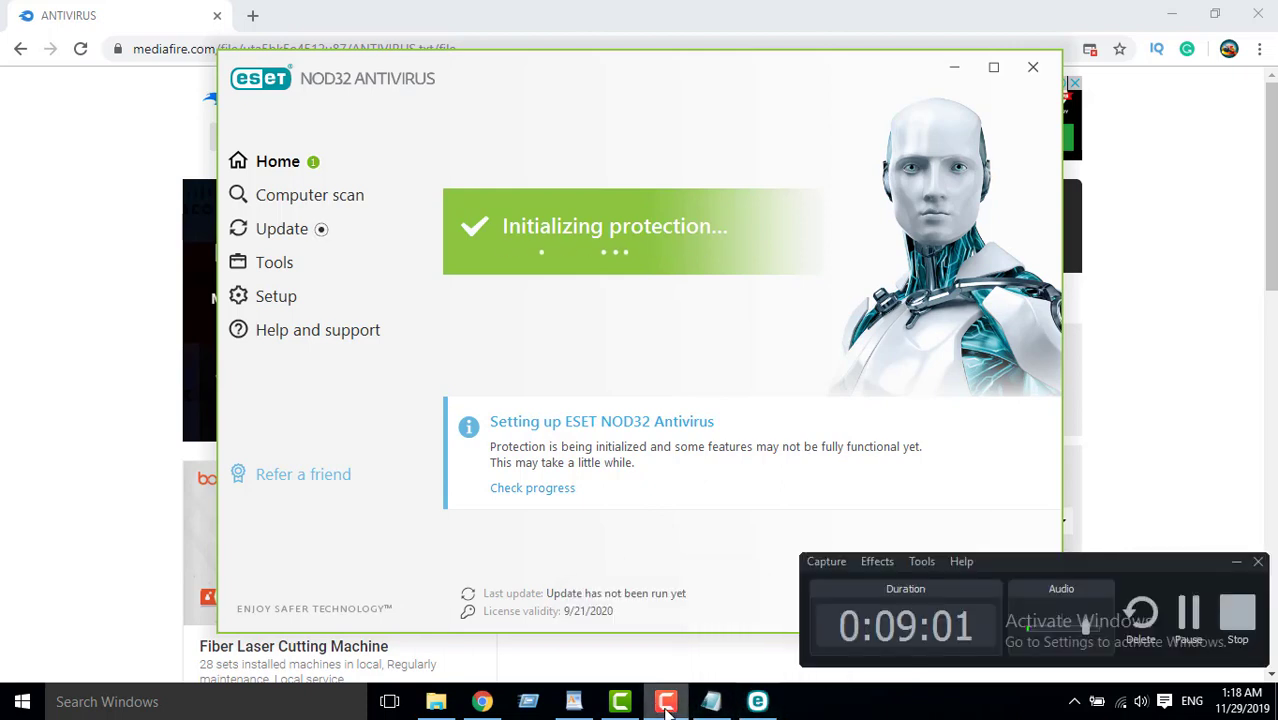